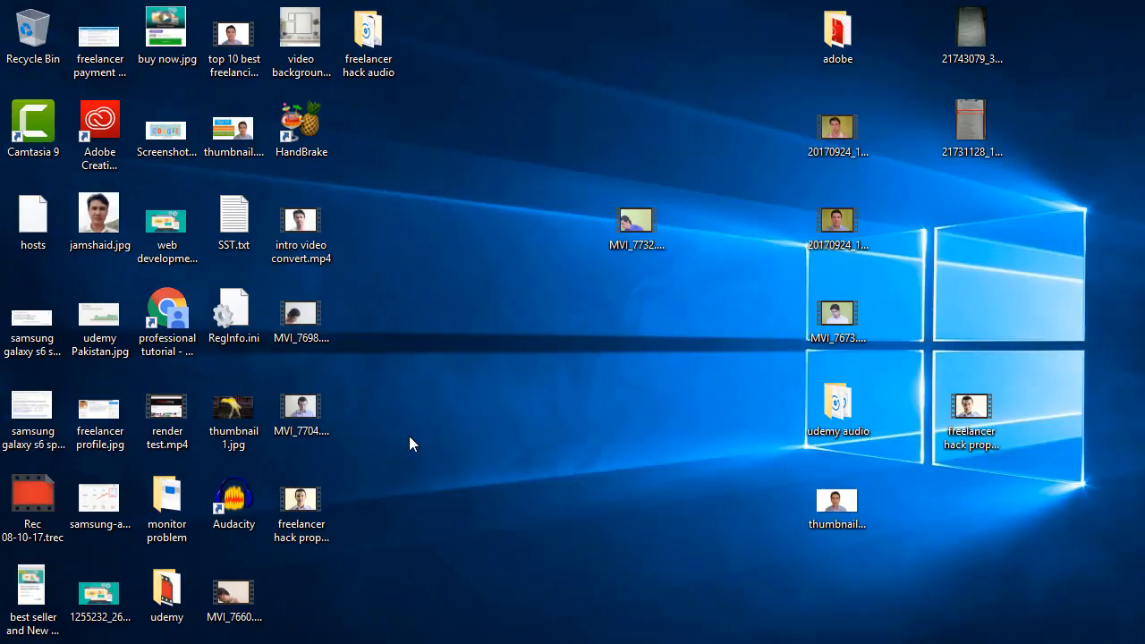
Step: Inspect MVI_7732.MOV's properties for resolution, length and bitrate
click(301, 126)
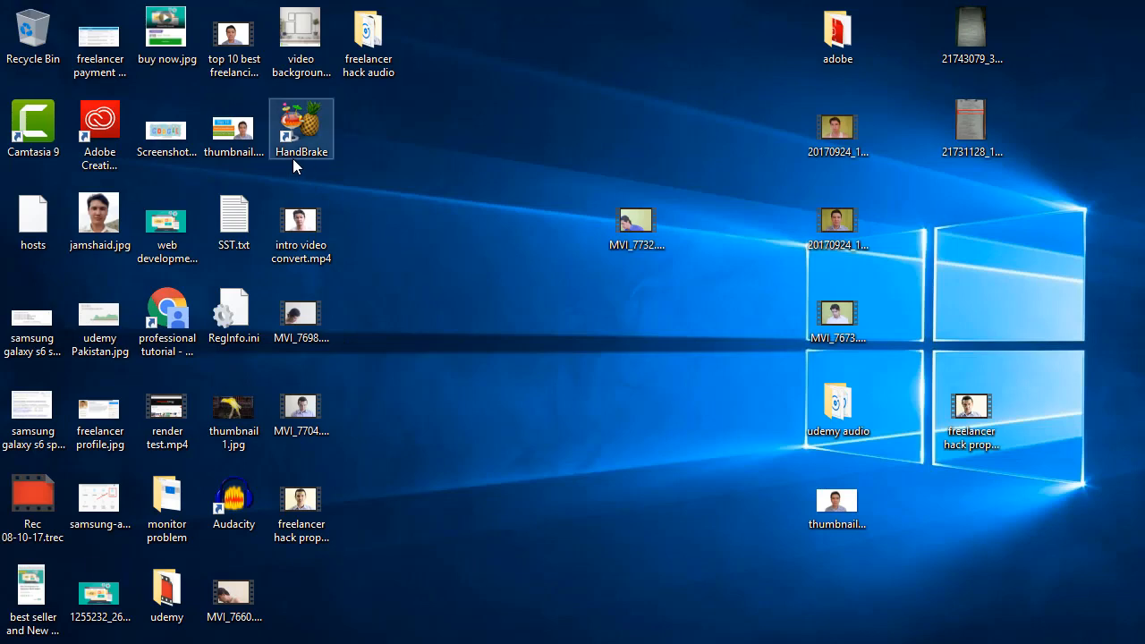
mouse_move(312, 168)
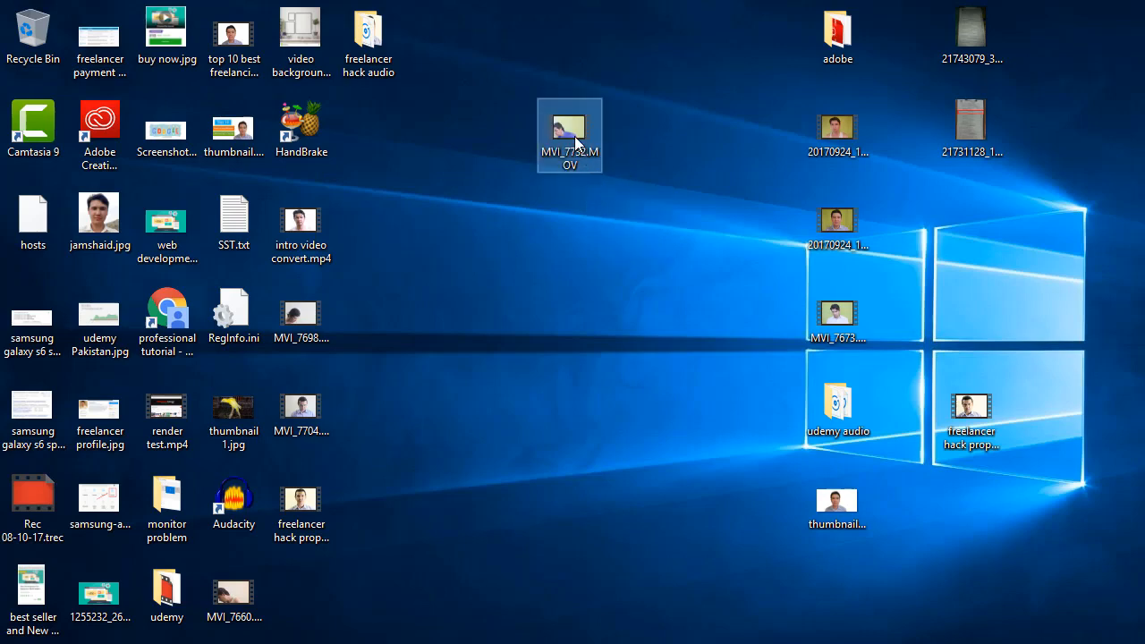
right_click(570, 135)
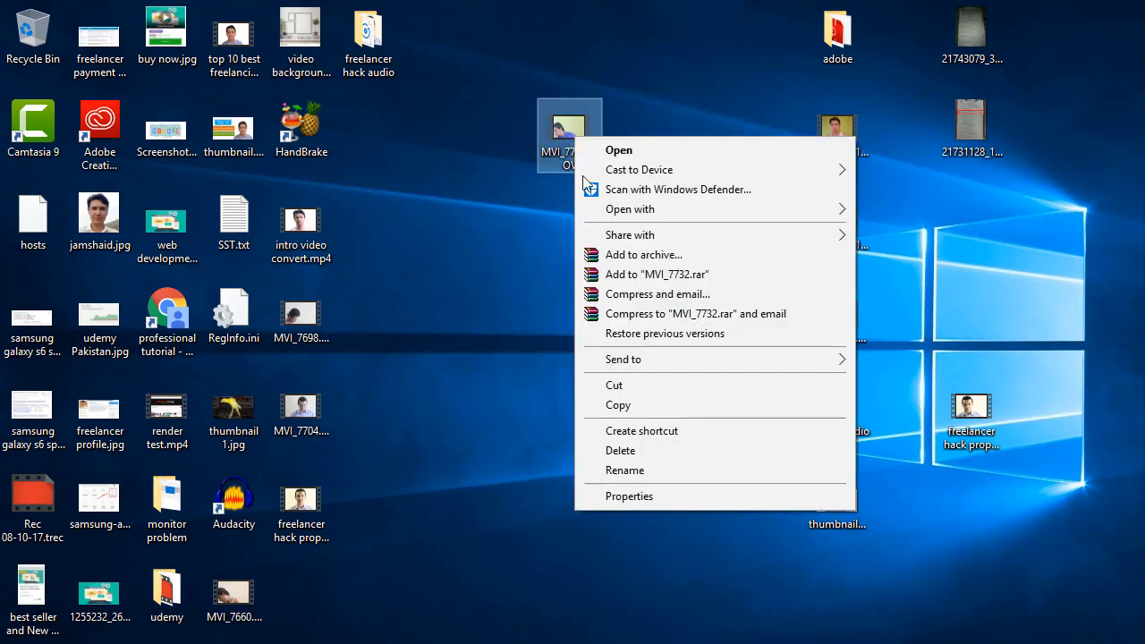
click(660, 508)
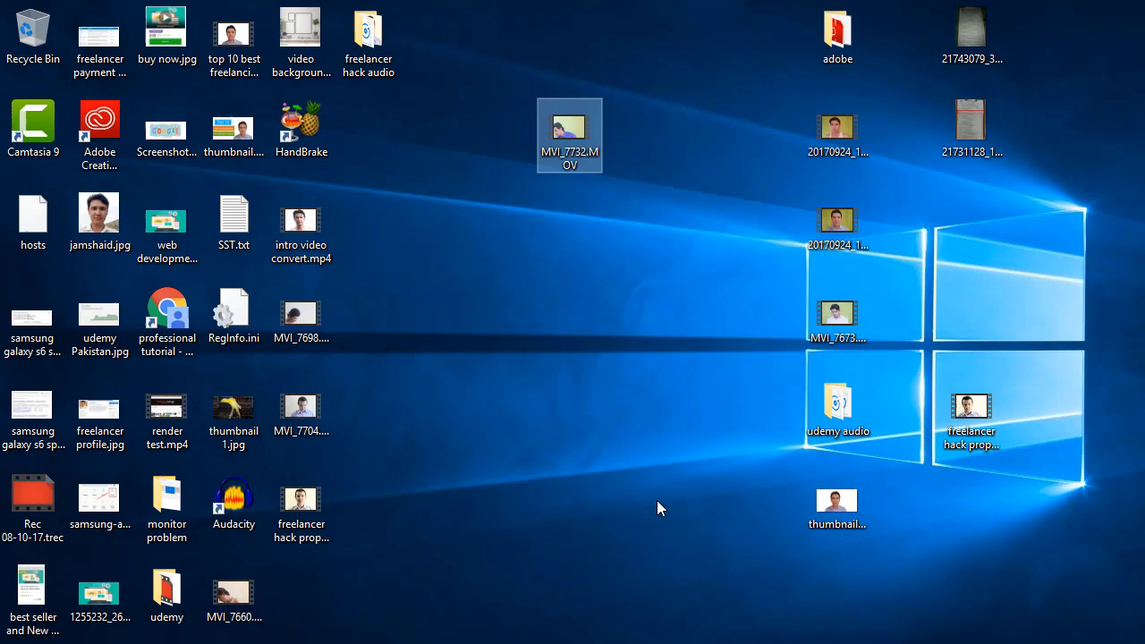
right_click(570, 134)
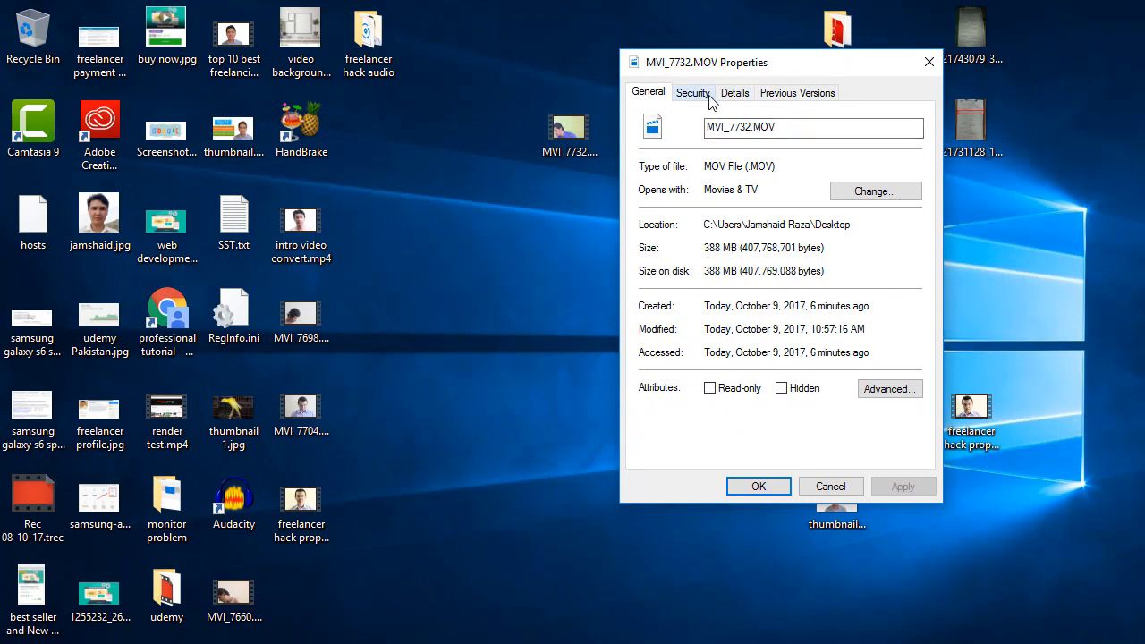
click(734, 92)
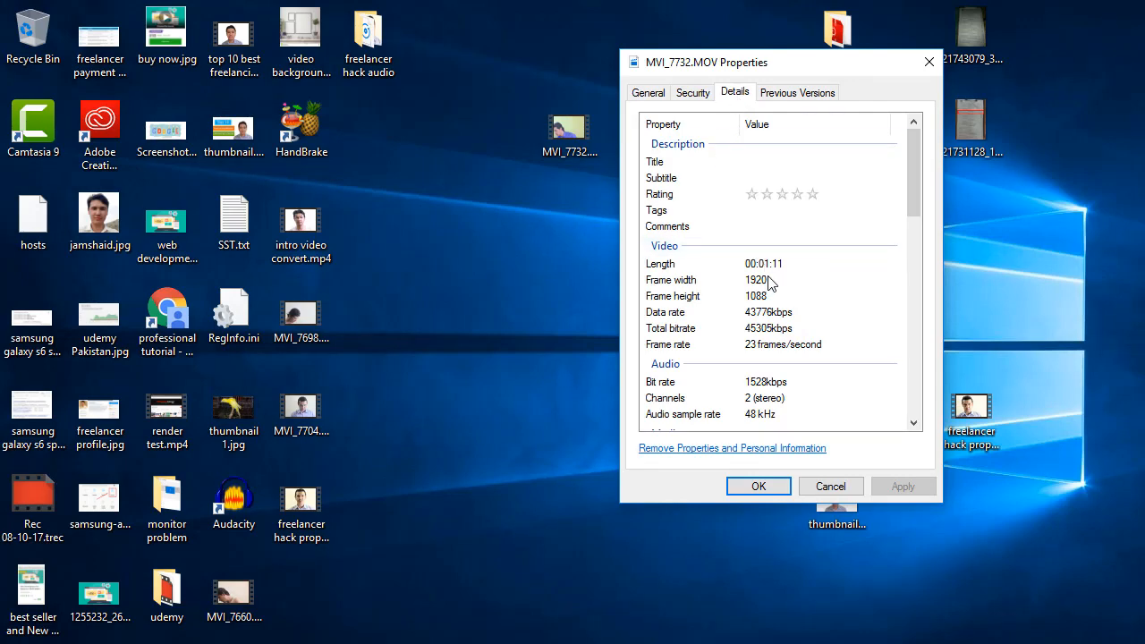
mouse_move(780, 275)
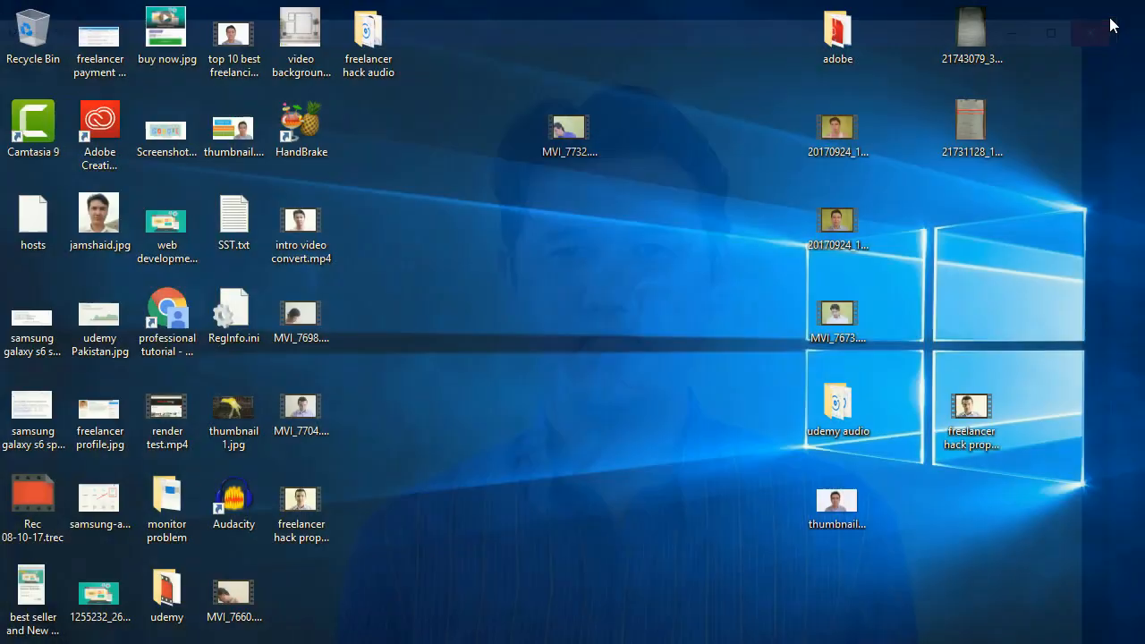
Step: Load MVI_7732.MOV into HandBrake as a single-file source and let it scan
click(570, 134)
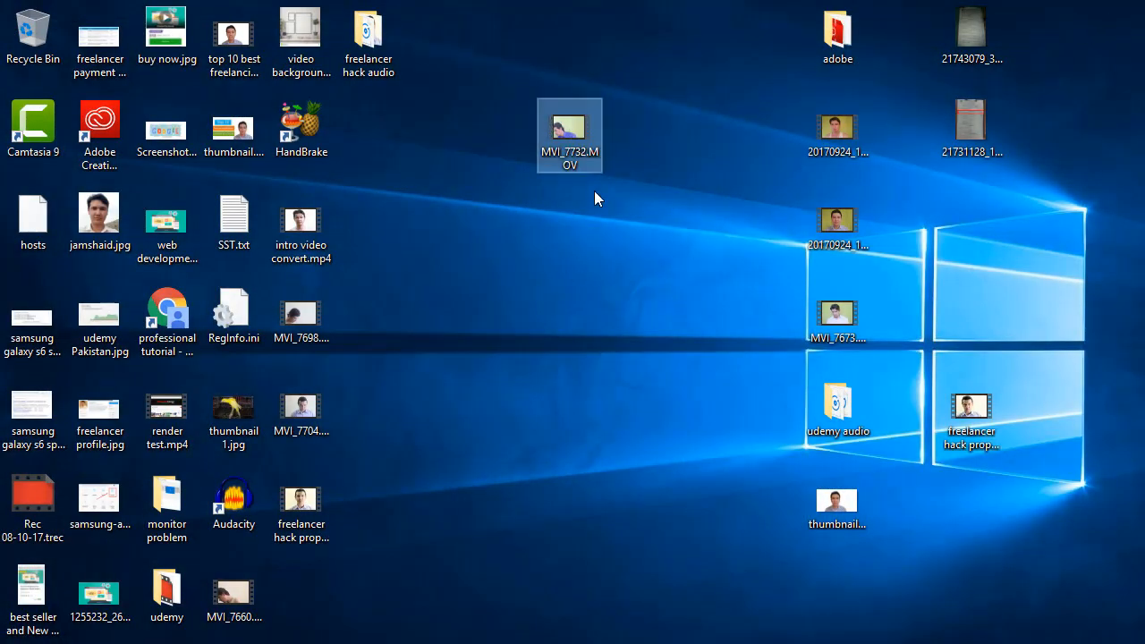
mouse_move(570, 134)
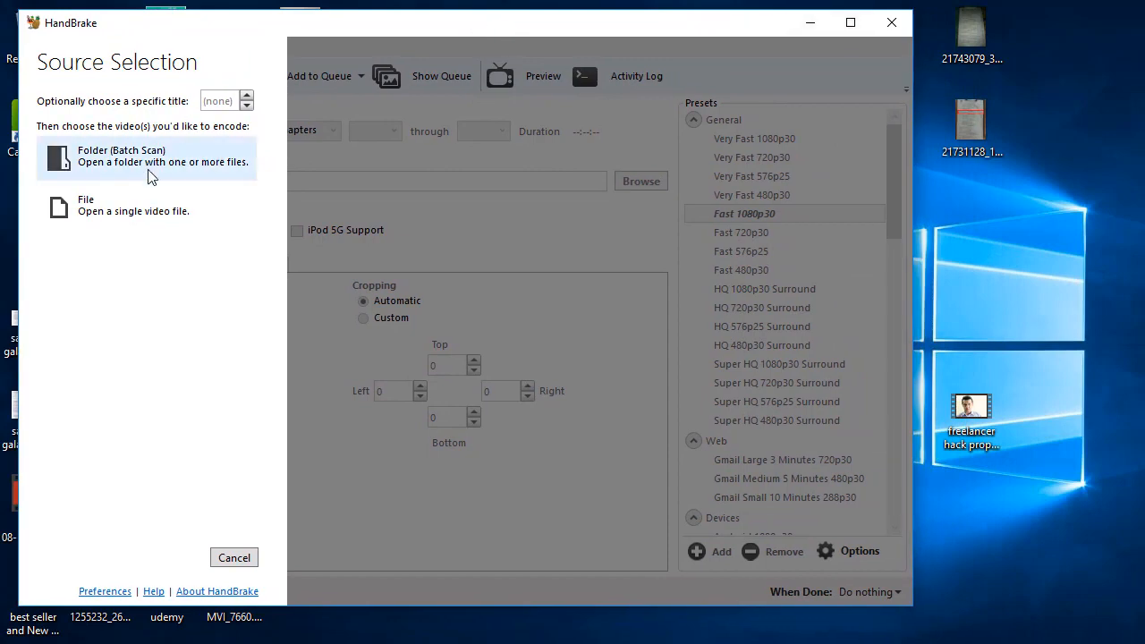
click(134, 204)
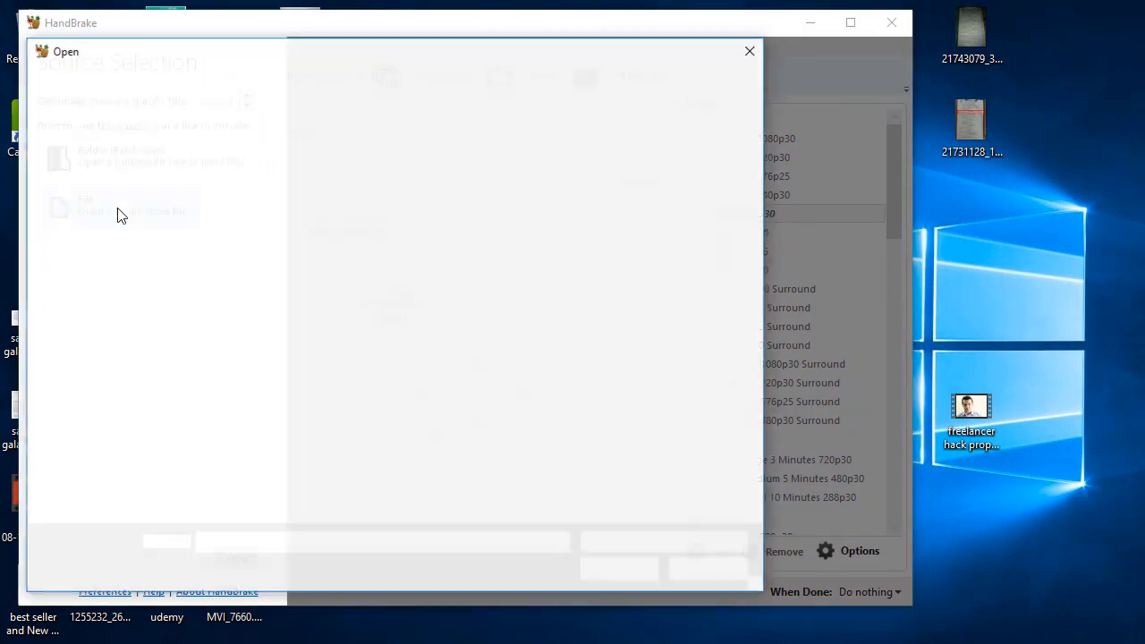
click(121, 208)
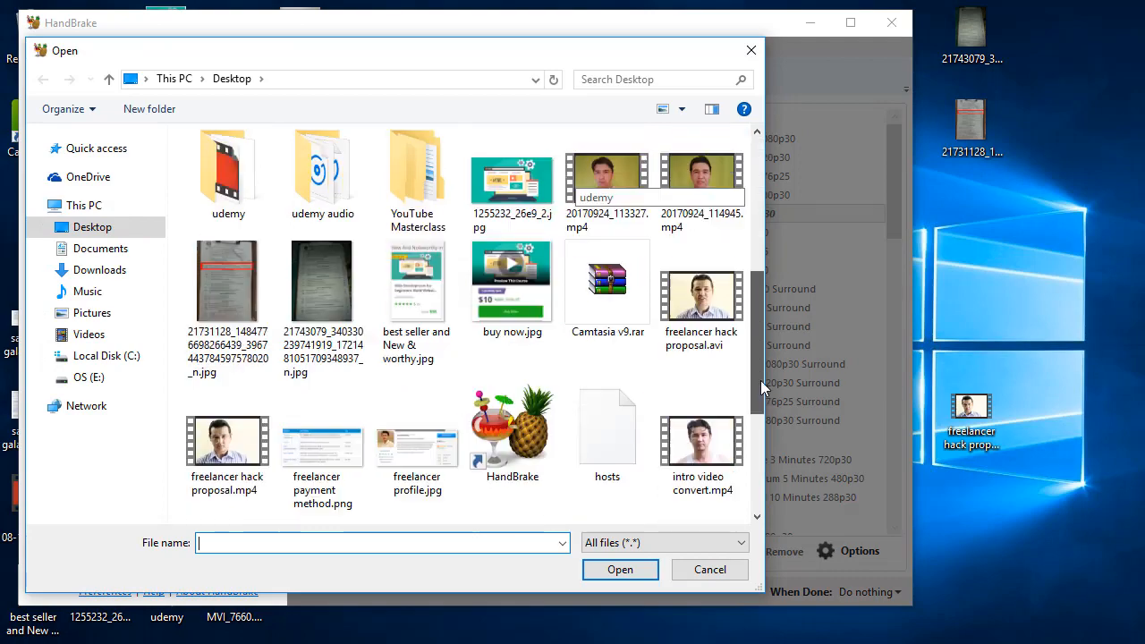
scroll(down, 3)
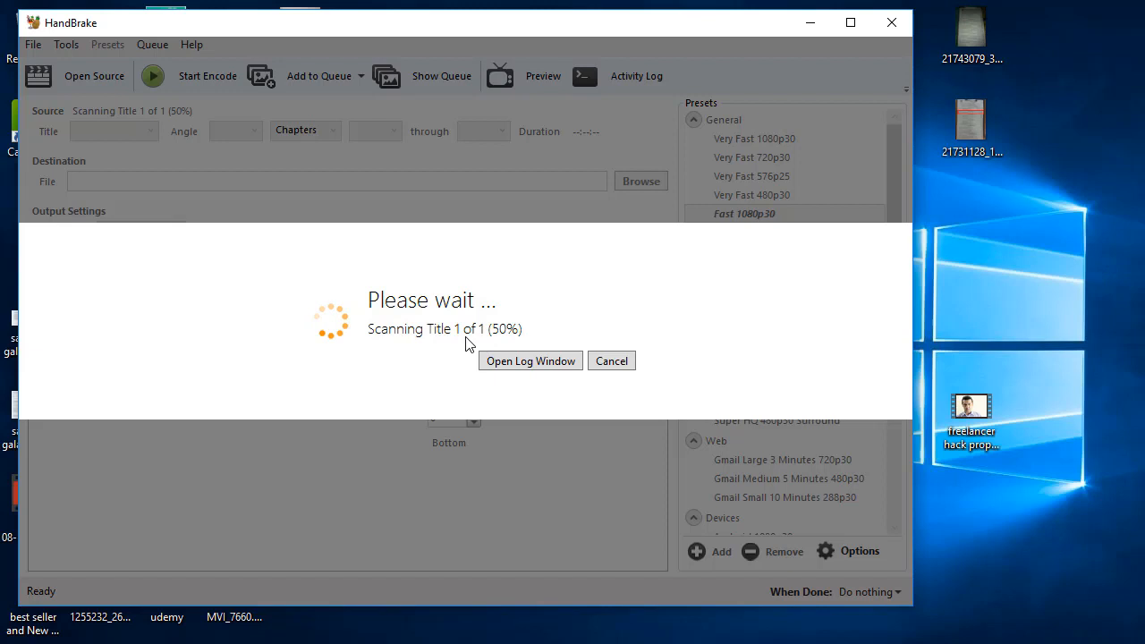
mouse_move(510, 345)
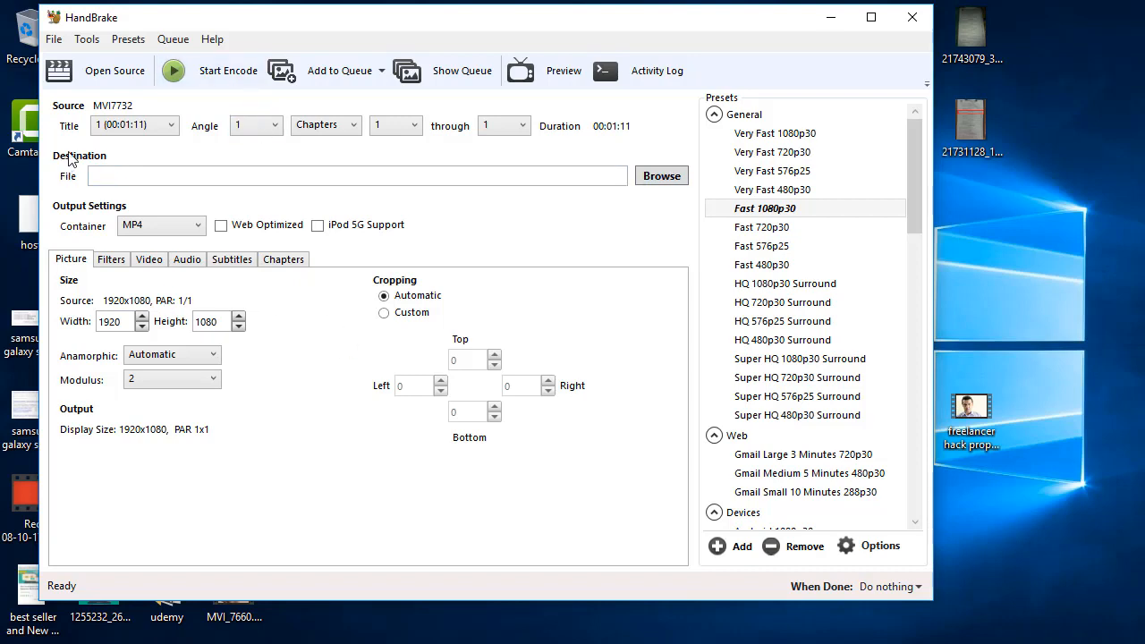
Step: Save the output as 'after production' in the Desktop folder
click(661, 176)
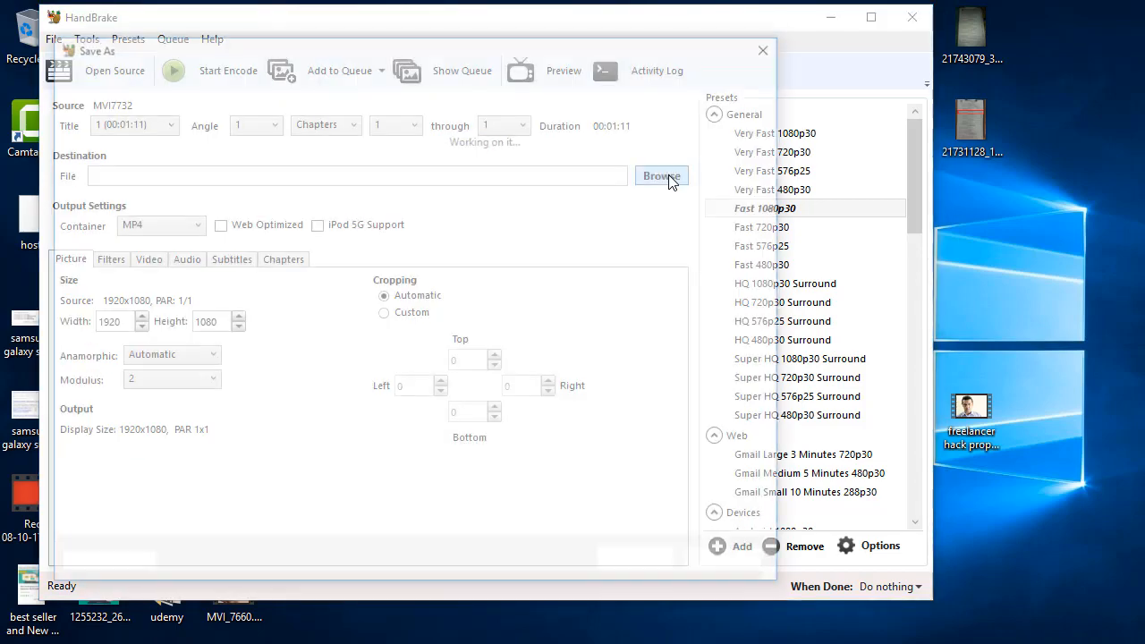
click(662, 176)
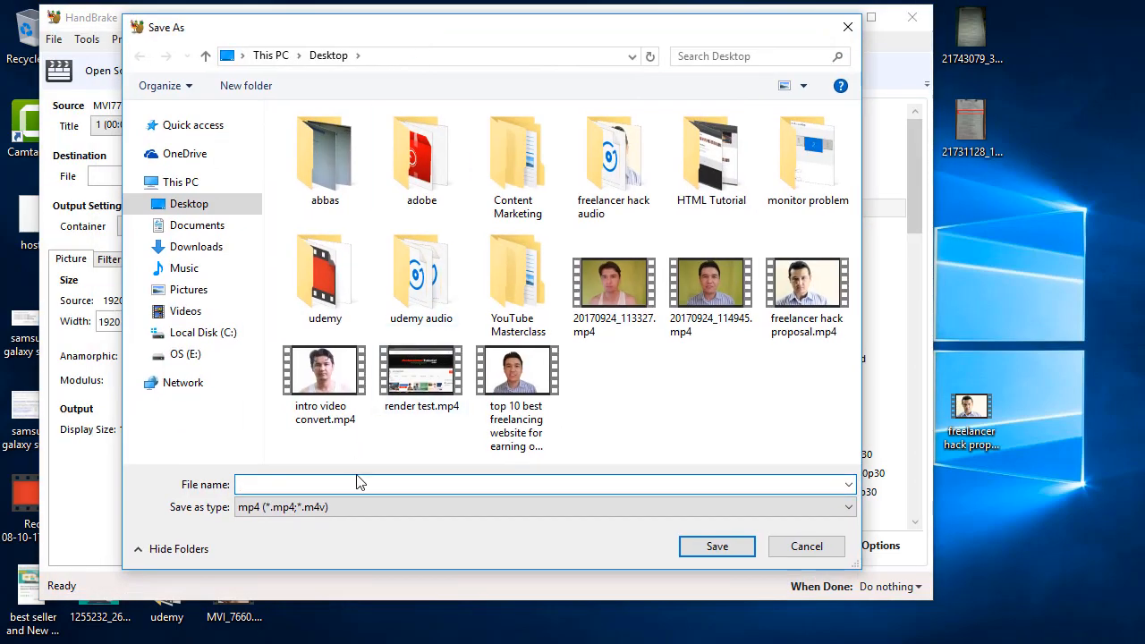
text(after production)
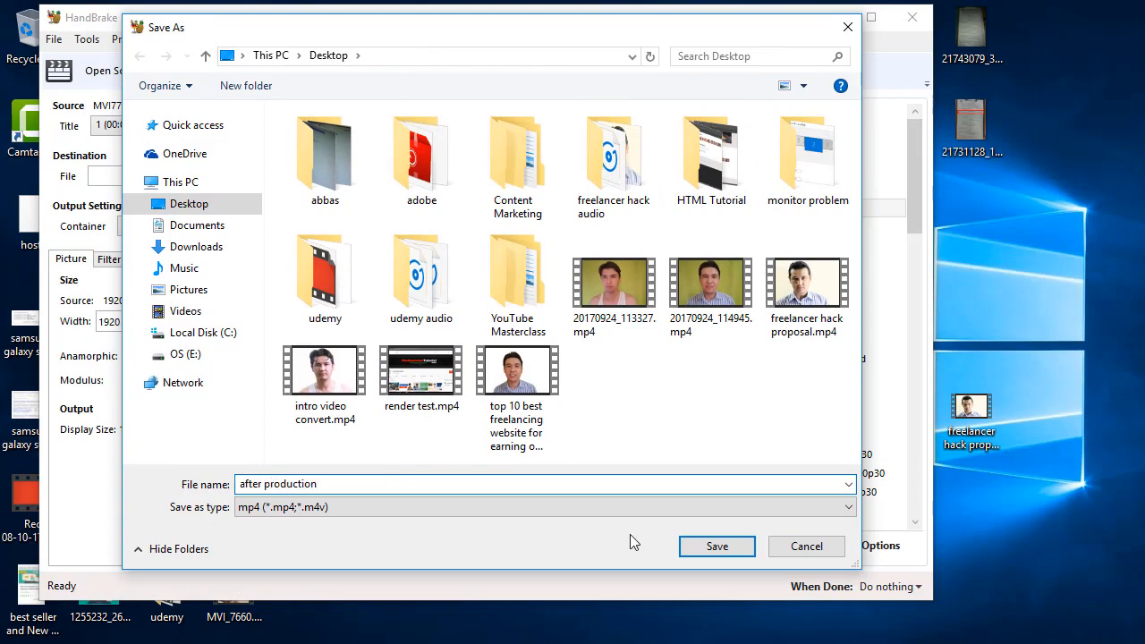
click(717, 546)
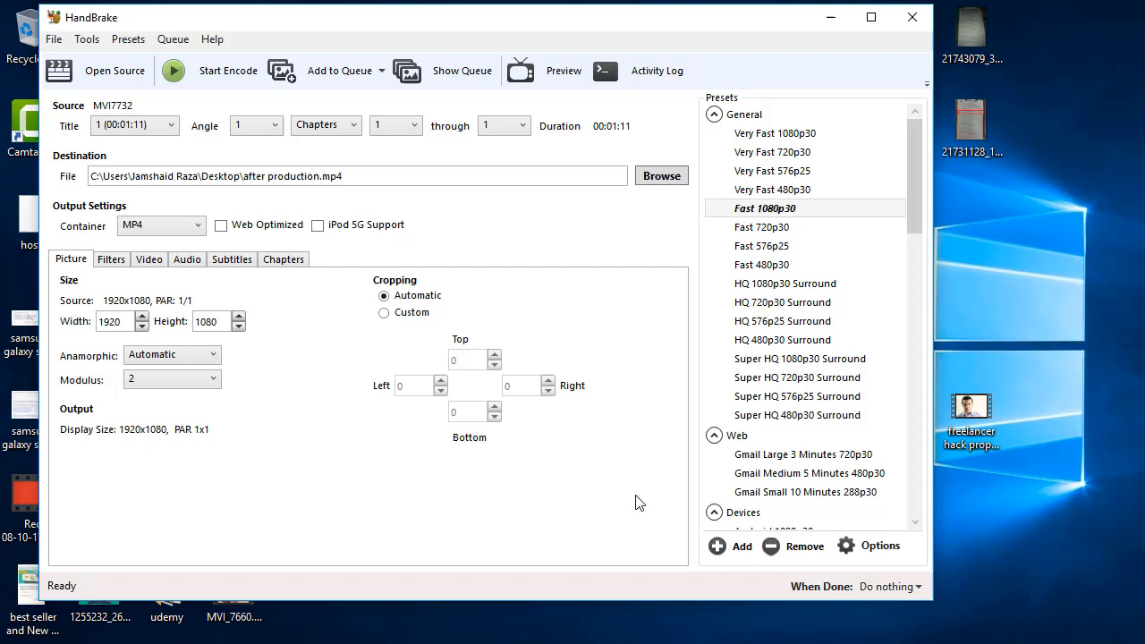
mouse_move(412, 312)
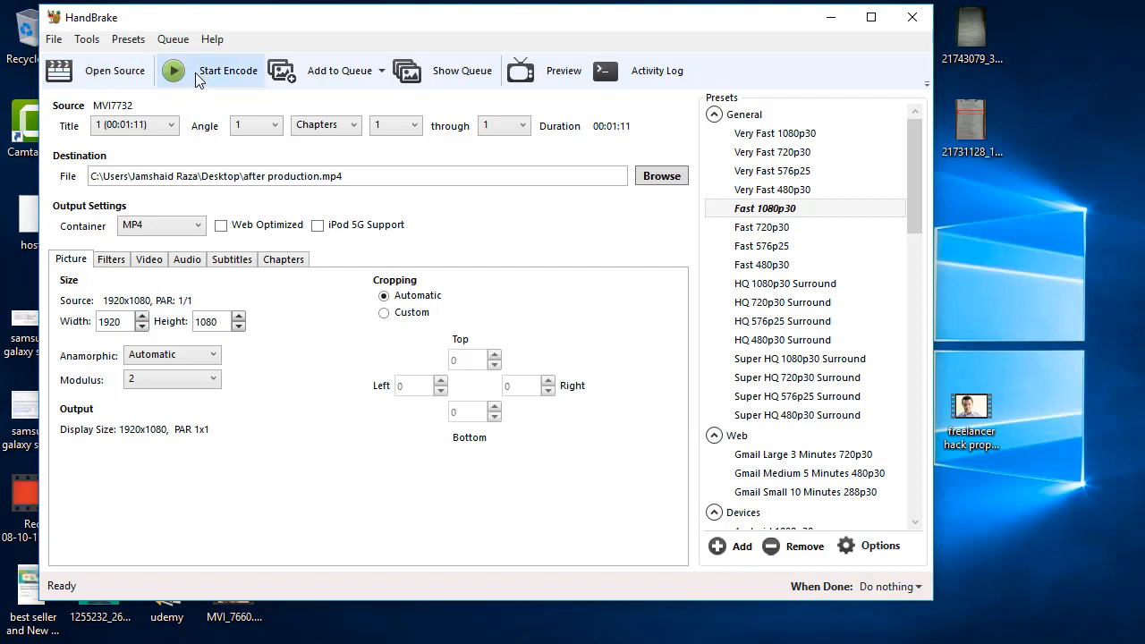
mouse_move(210, 71)
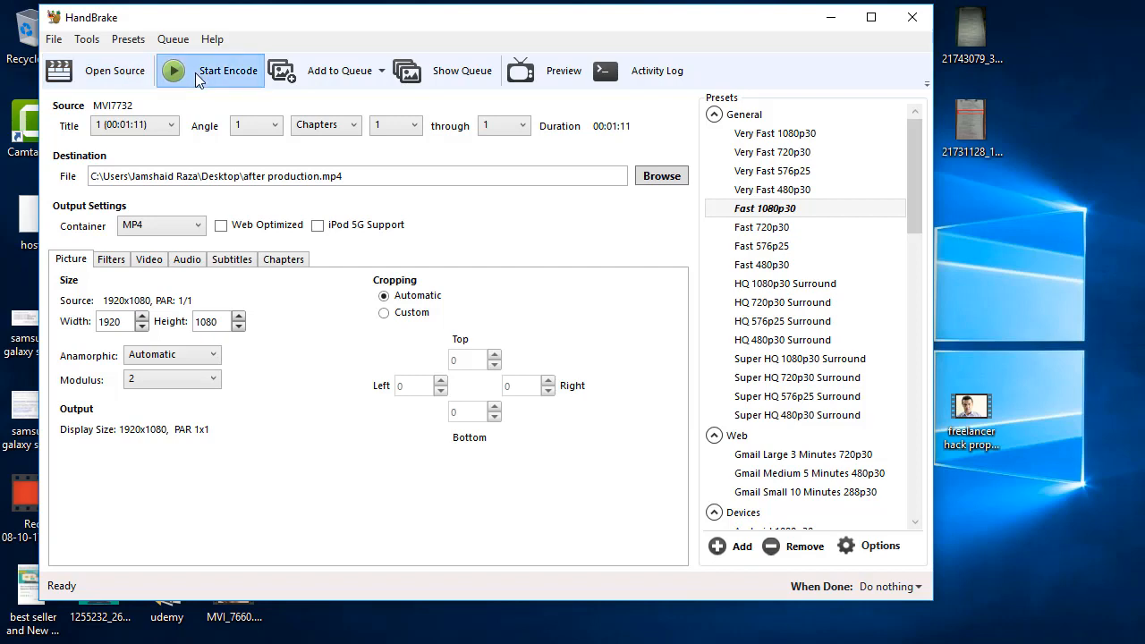
Step: Start encoding the MVI7732 video into after production.mp4
click(228, 71)
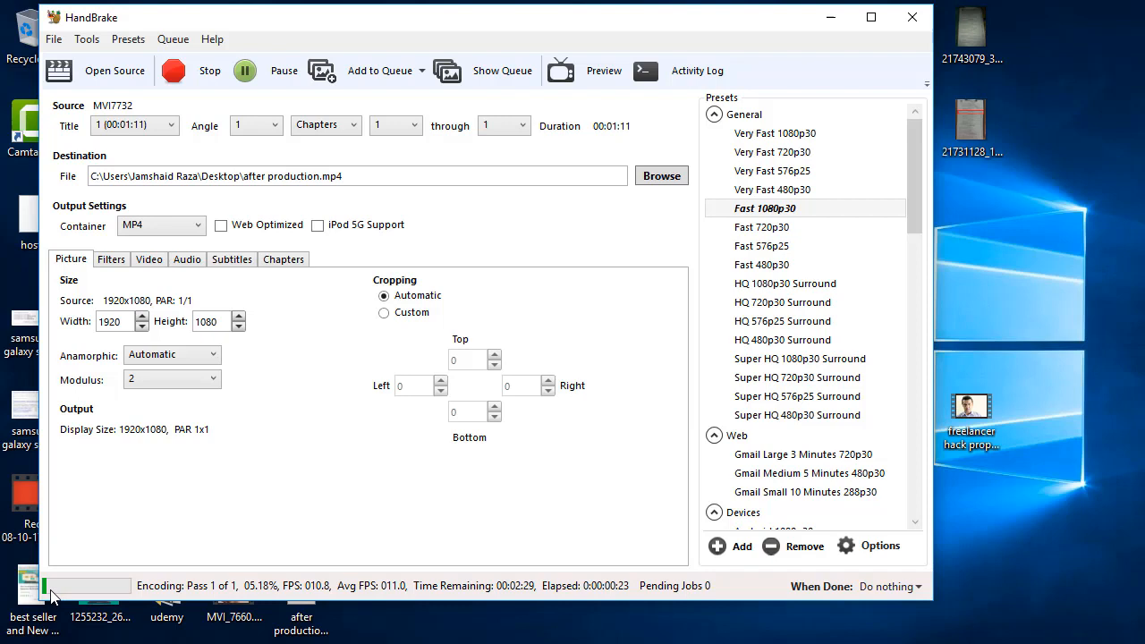
mouse_move(134, 598)
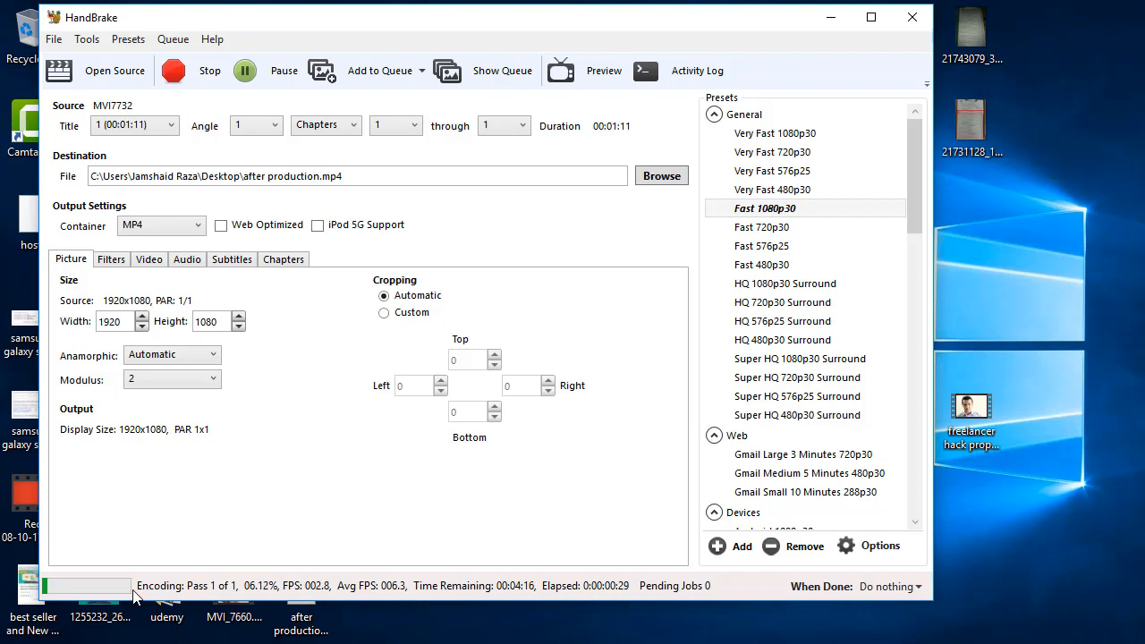
mouse_move(835, 454)
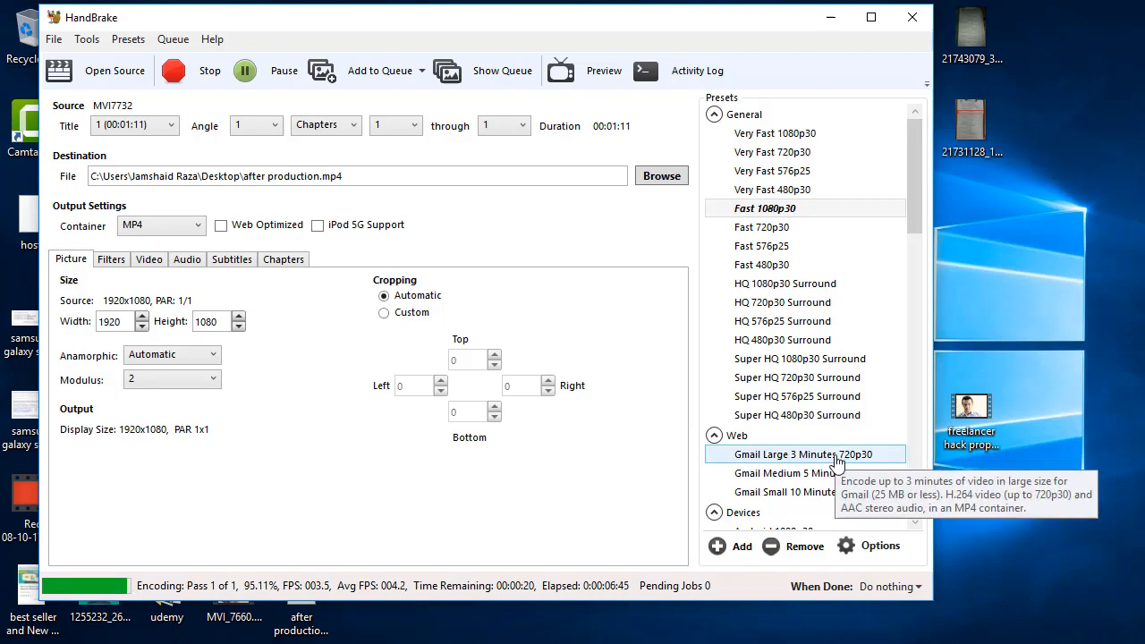
mouse_move(249, 601)
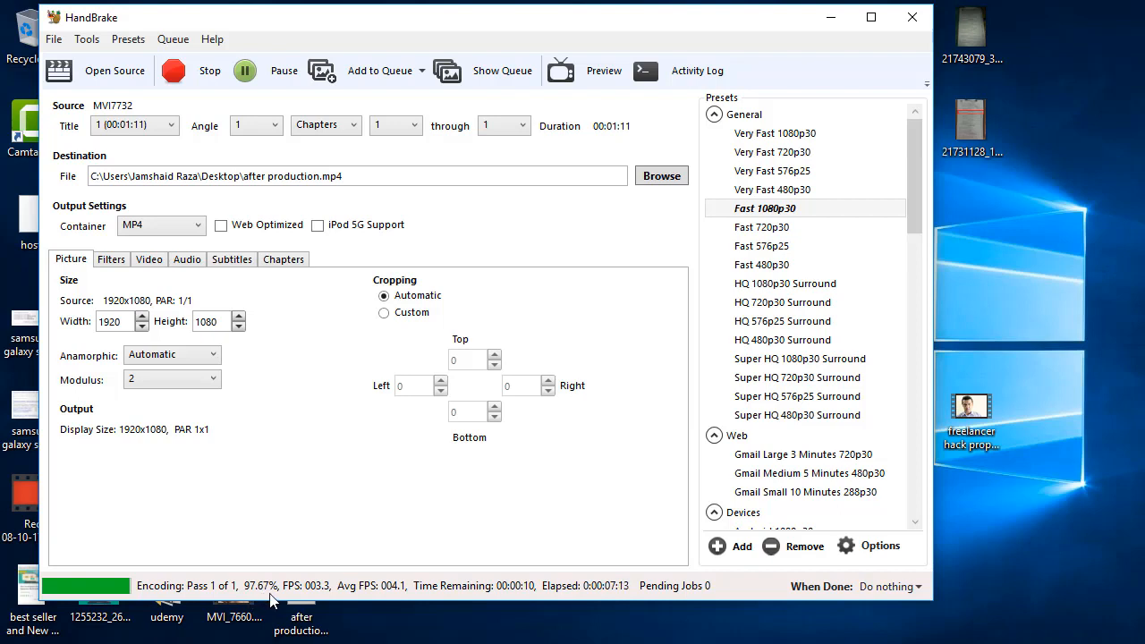
mouse_move(286, 599)
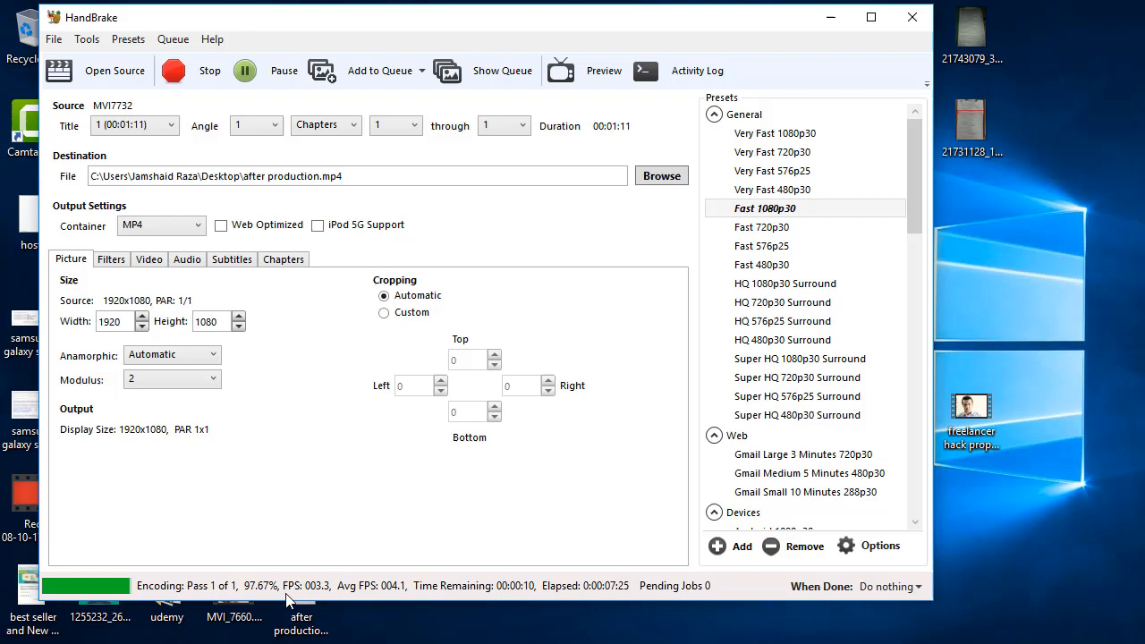
mouse_move(548, 318)
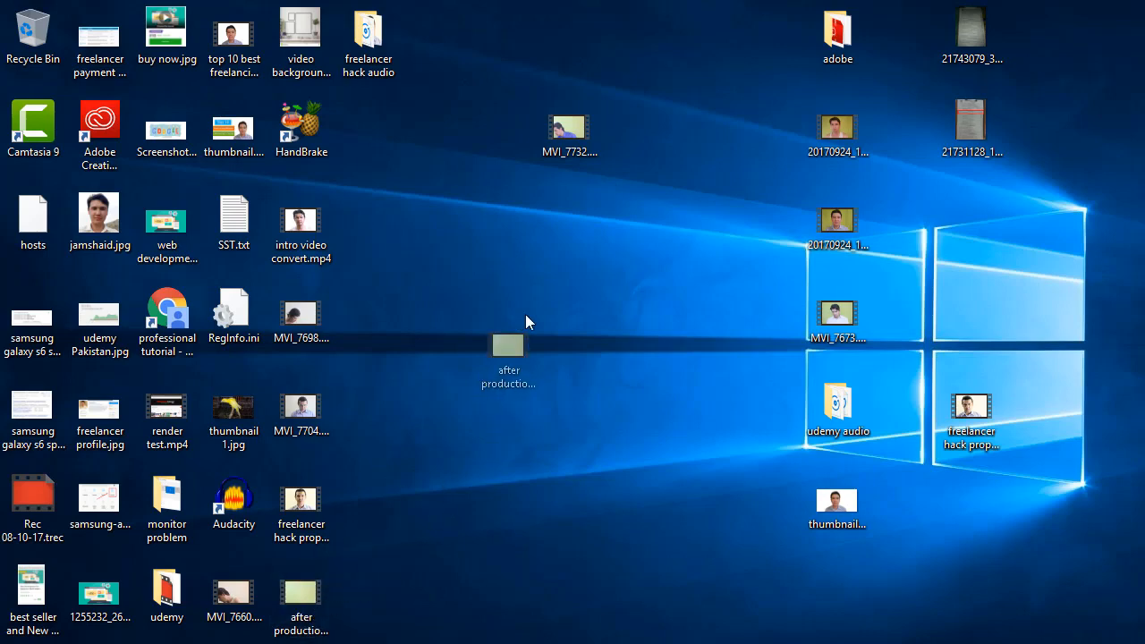
Step: Move after production.mp4 to the desktop centre and check its 35.3 MB size in Properties
drag(509, 345, 570, 235)
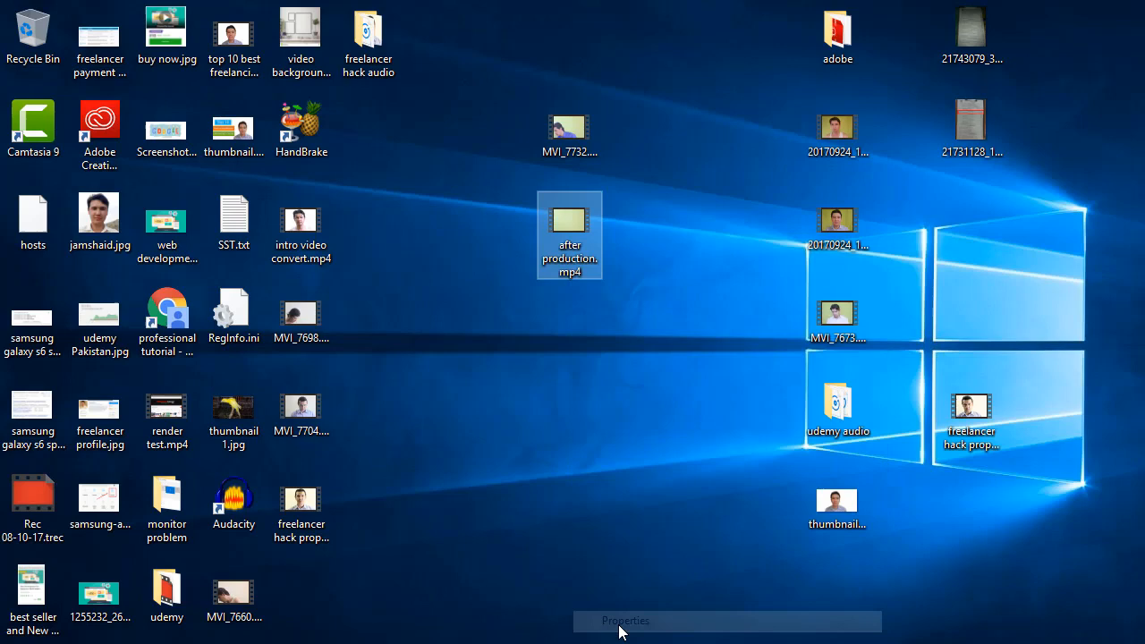
click(625, 621)
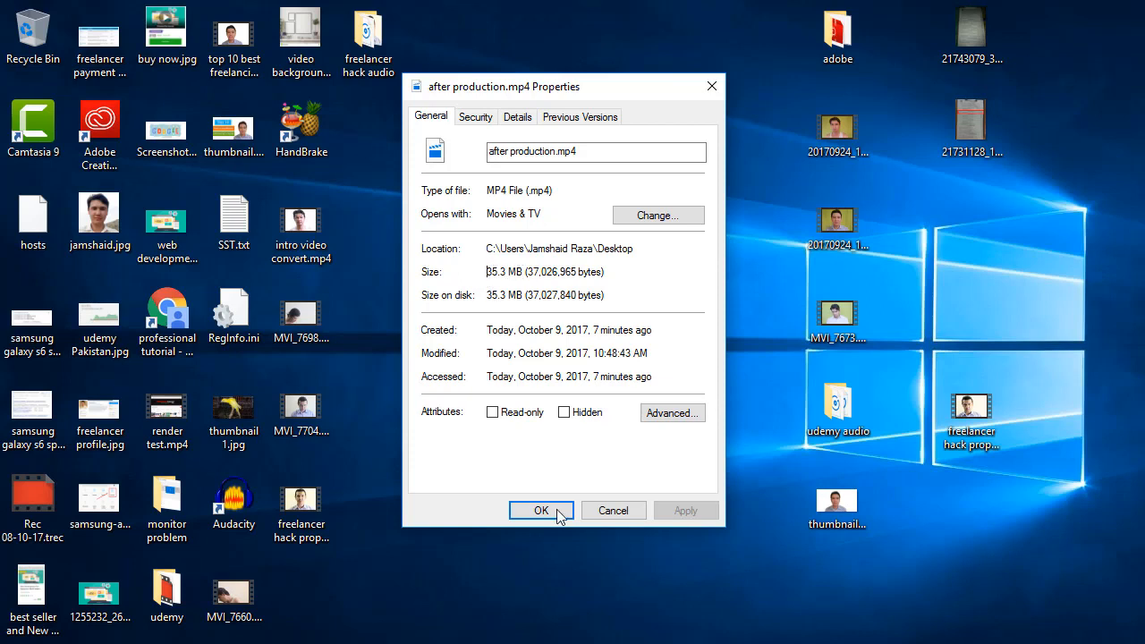
click(542, 510)
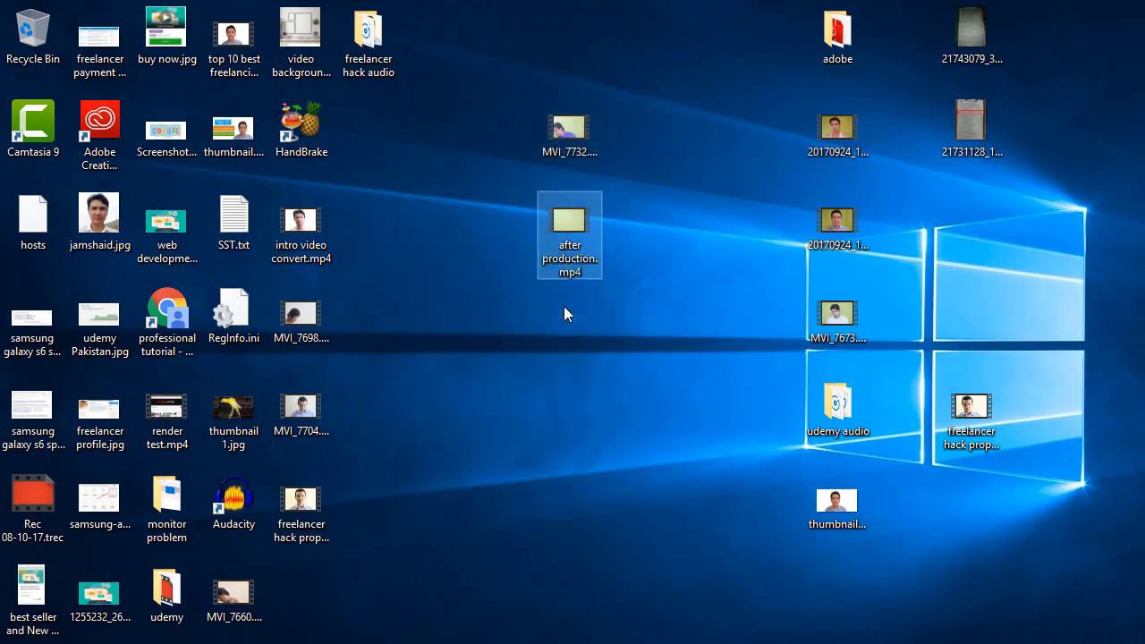
right_click(571, 224)
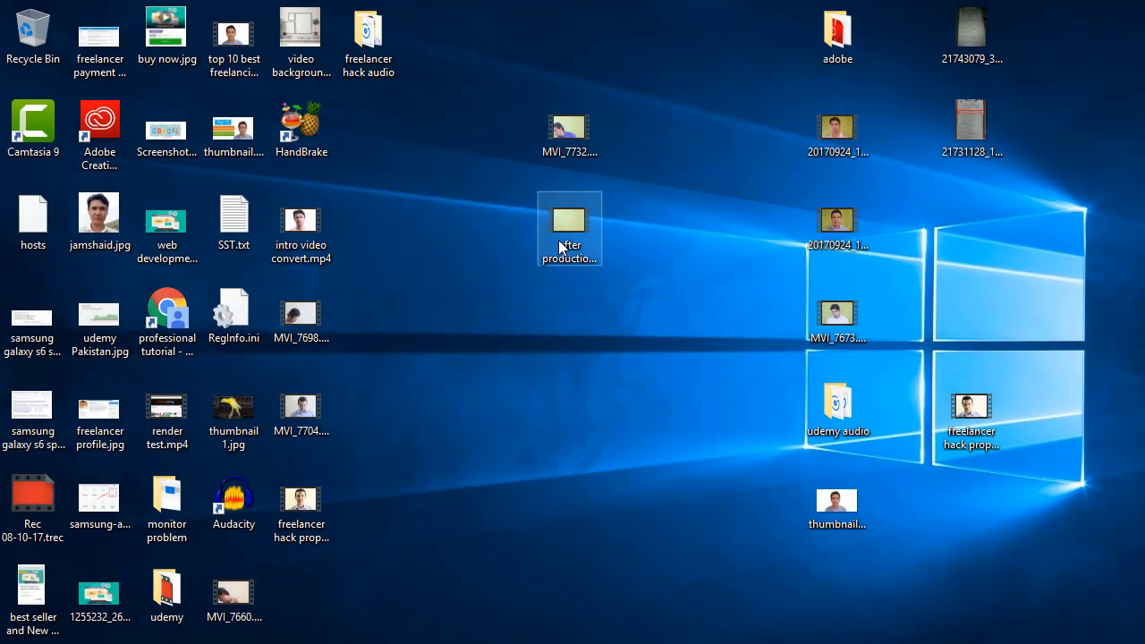
right_click(569, 229)
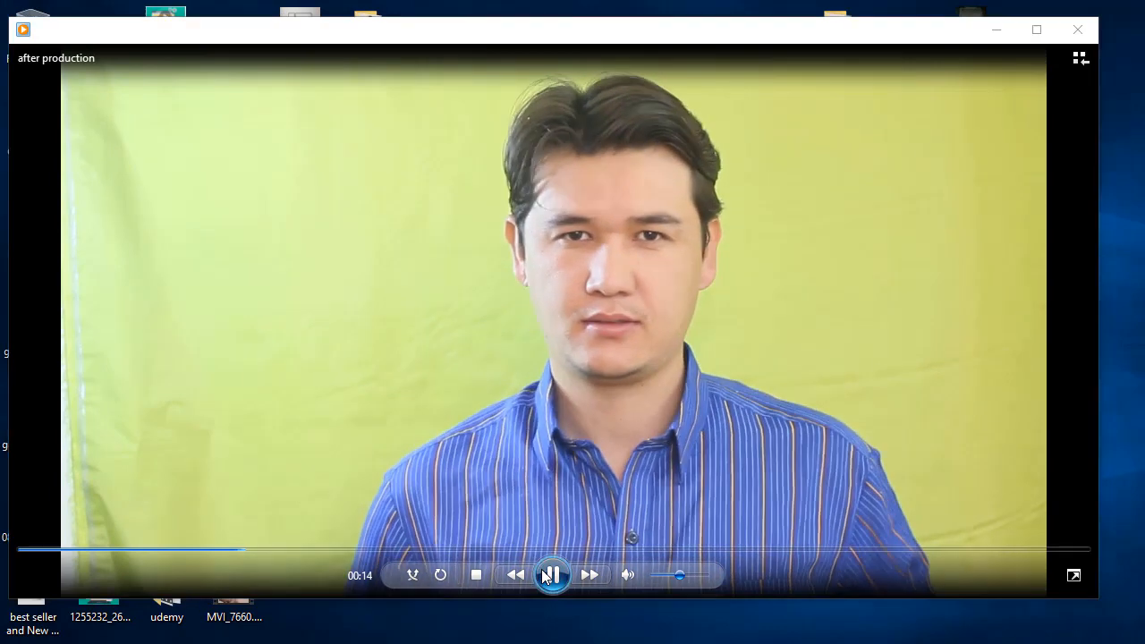
click(553, 574)
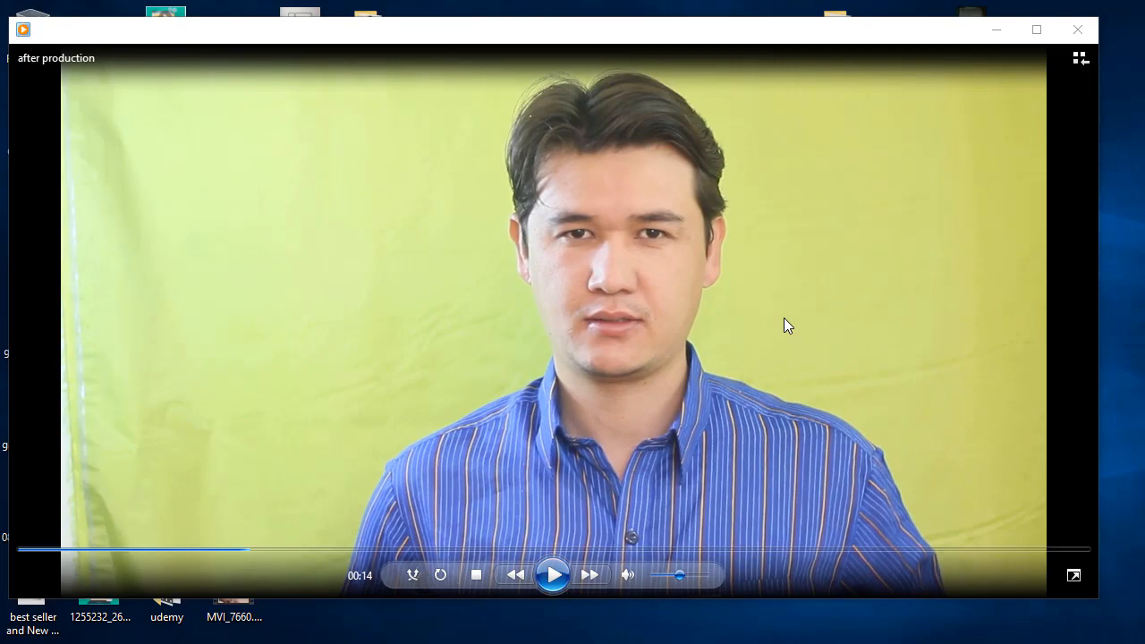
click(1077, 29)
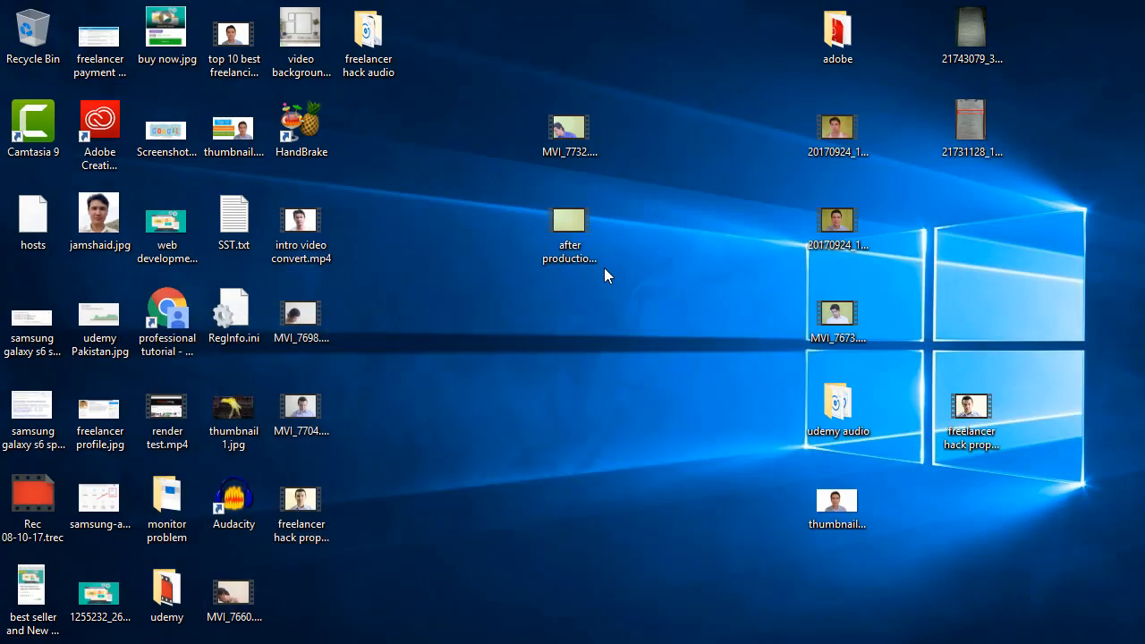
right_click(570, 229)
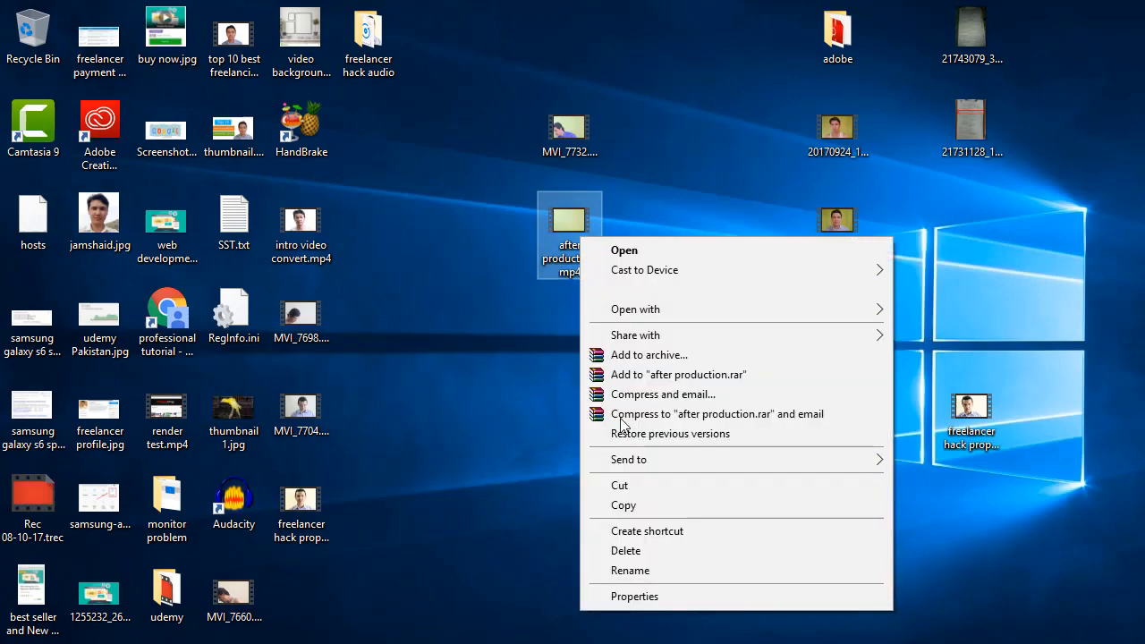
click(634, 596)
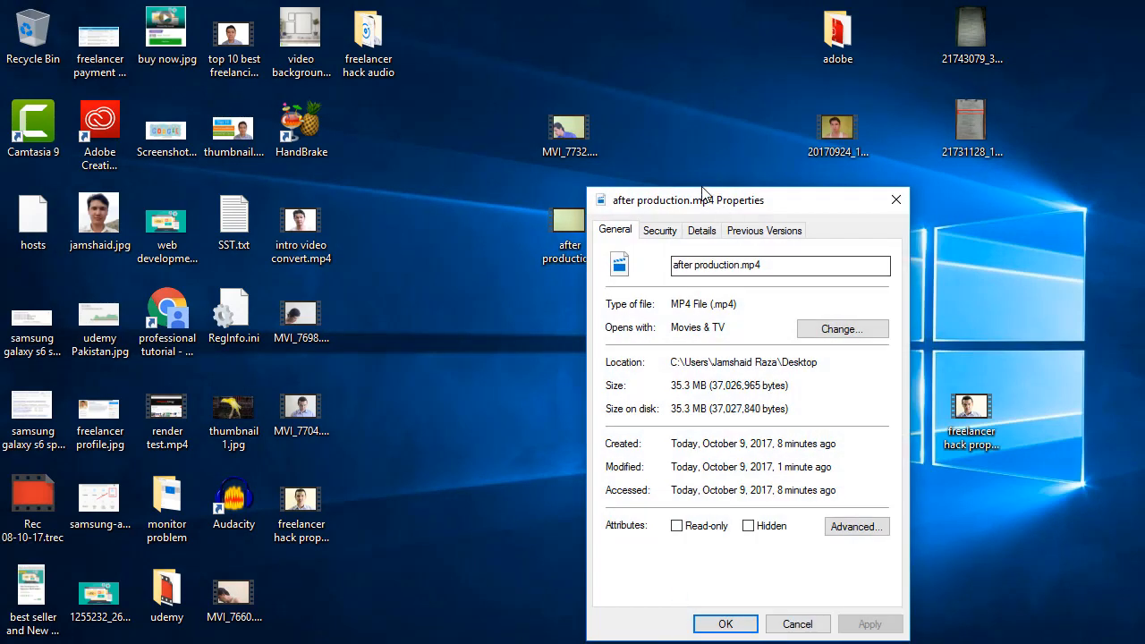
click(701, 230)
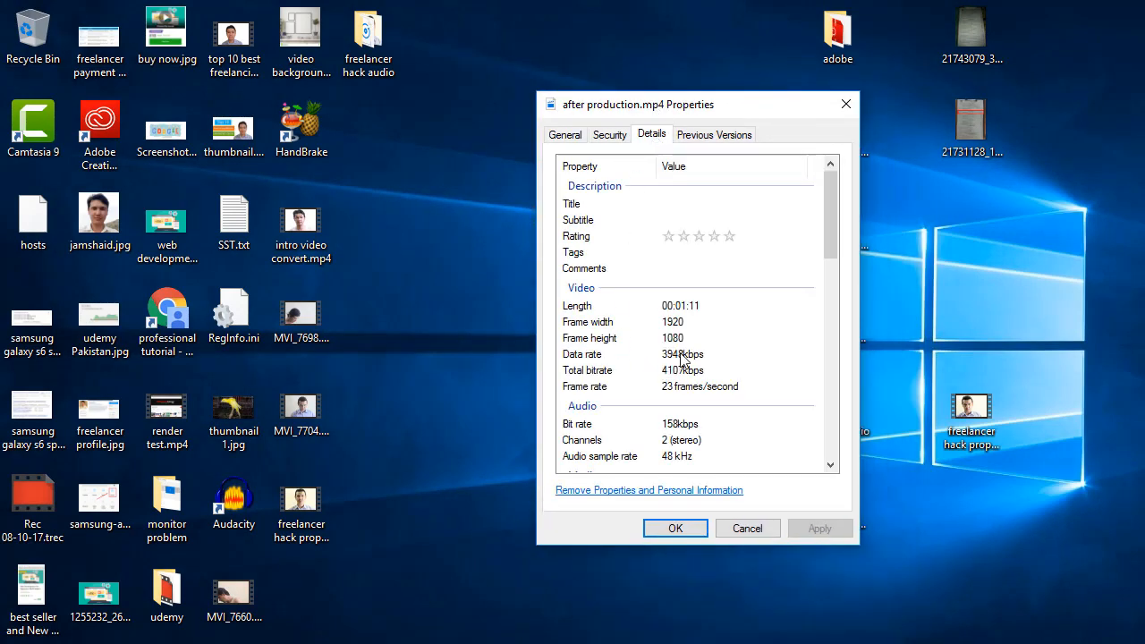
mouse_move(680, 329)
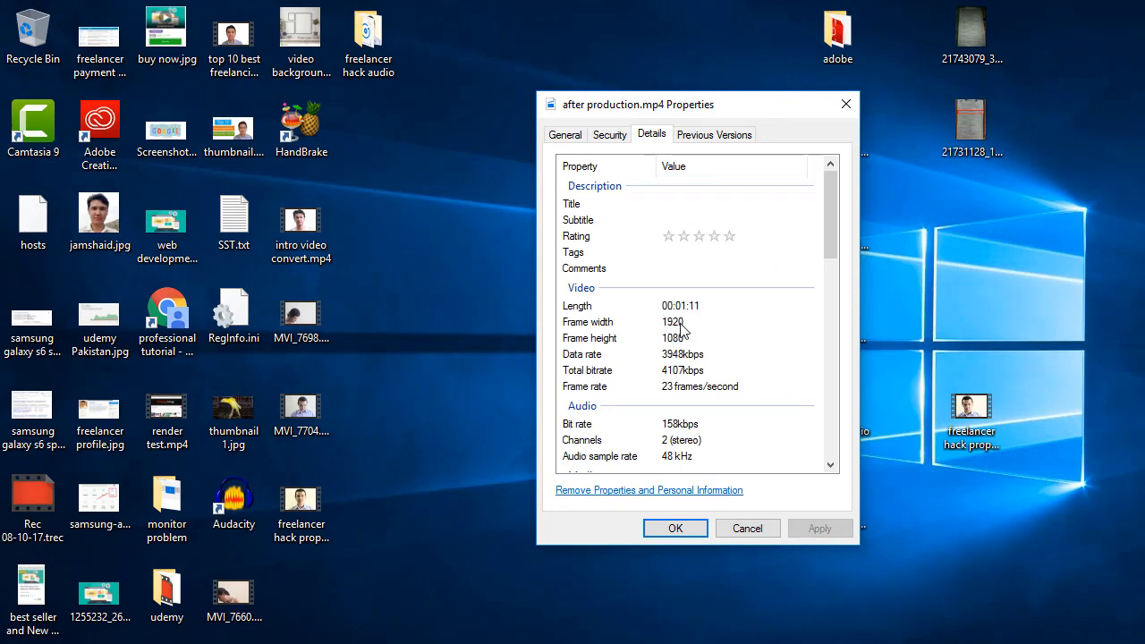
mouse_move(664, 349)
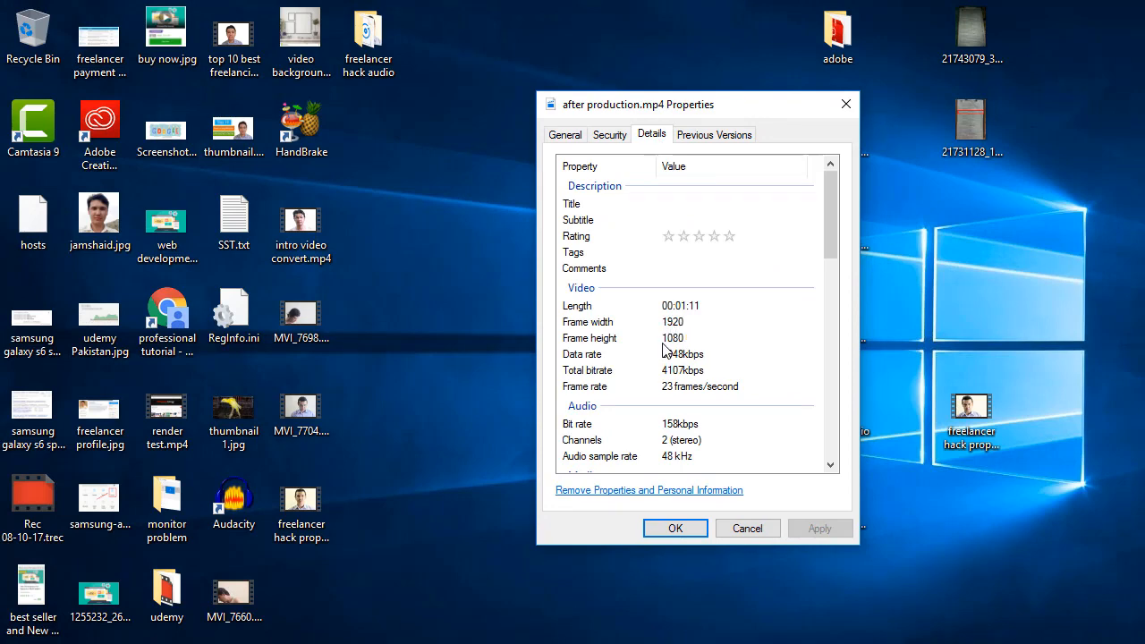
mouse_move(684, 349)
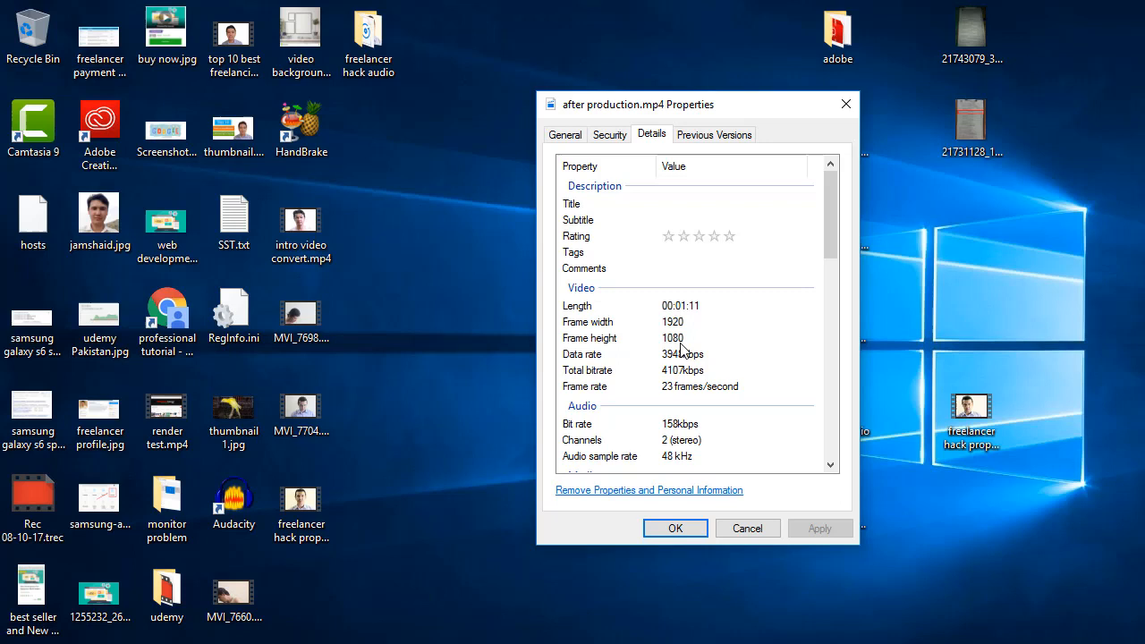
mouse_move(597, 370)
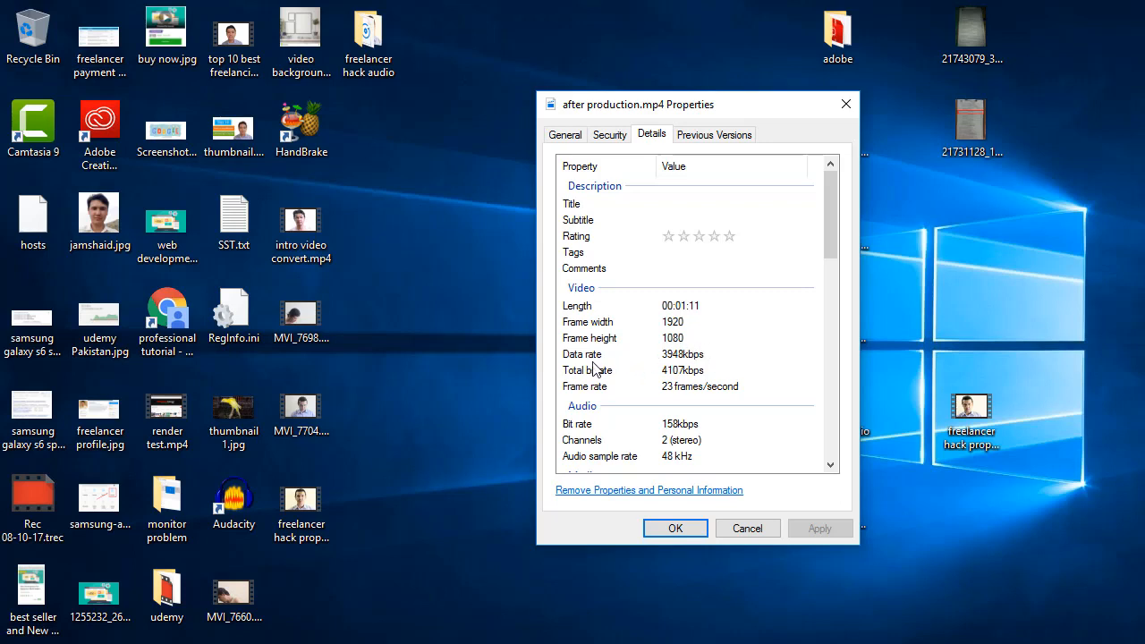
mouse_move(672, 371)
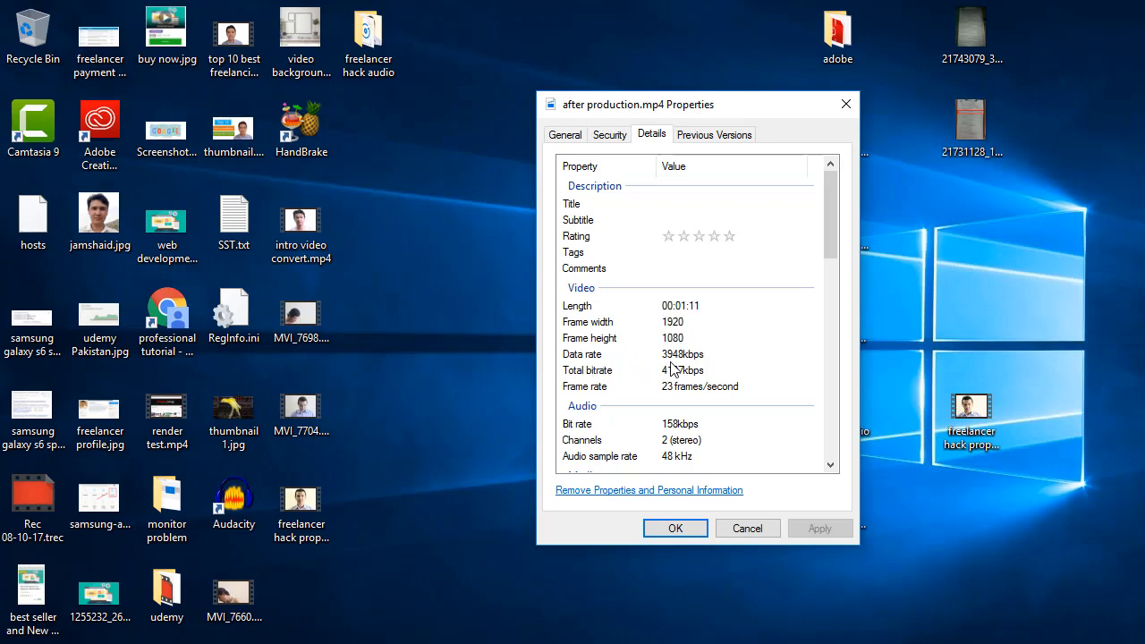
mouse_move(672, 371)
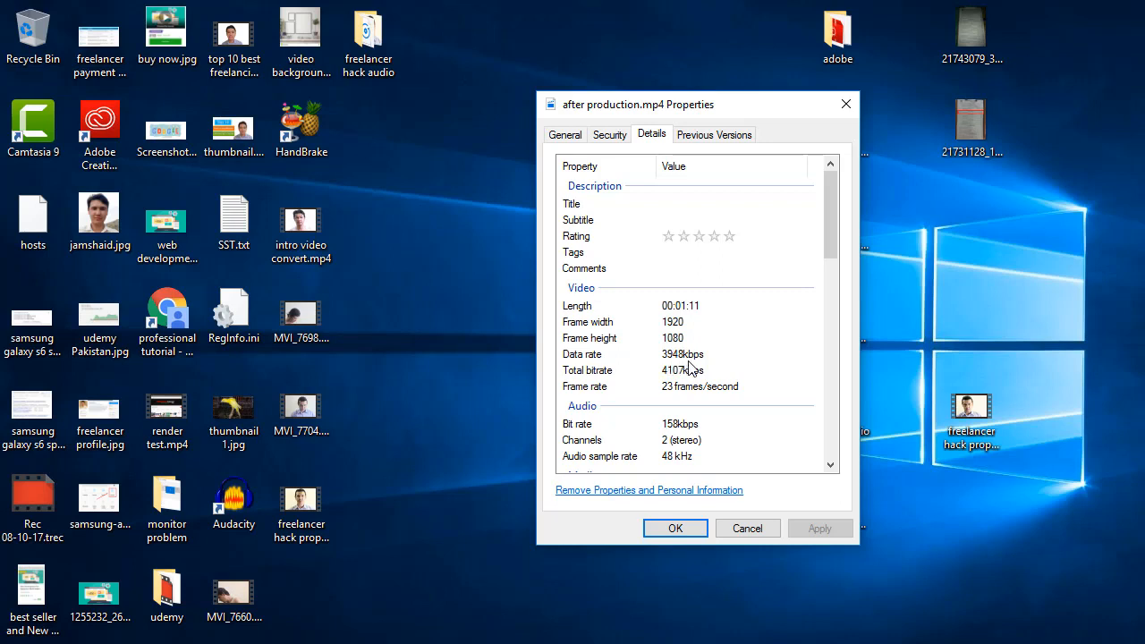
mouse_move(609, 385)
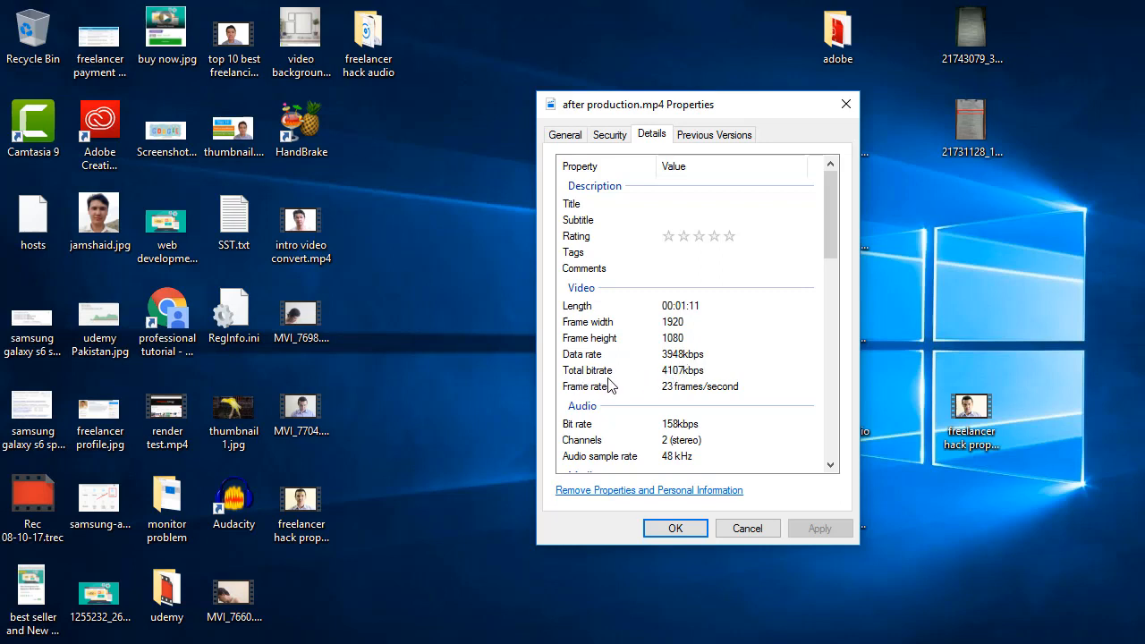
mouse_move(694, 491)
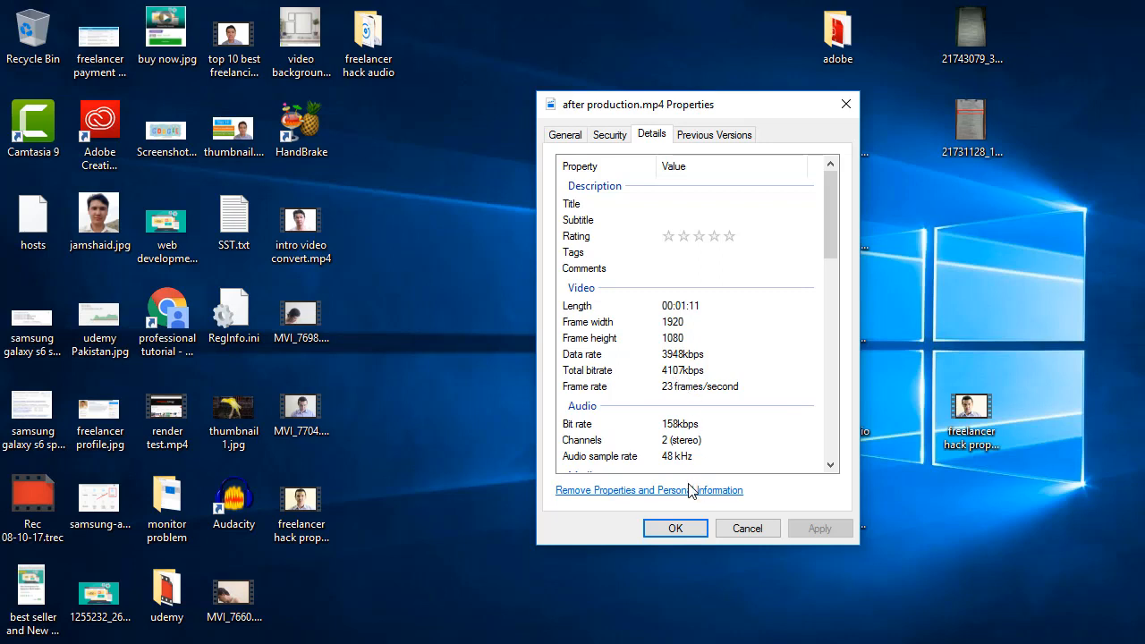
mouse_move(665, 423)
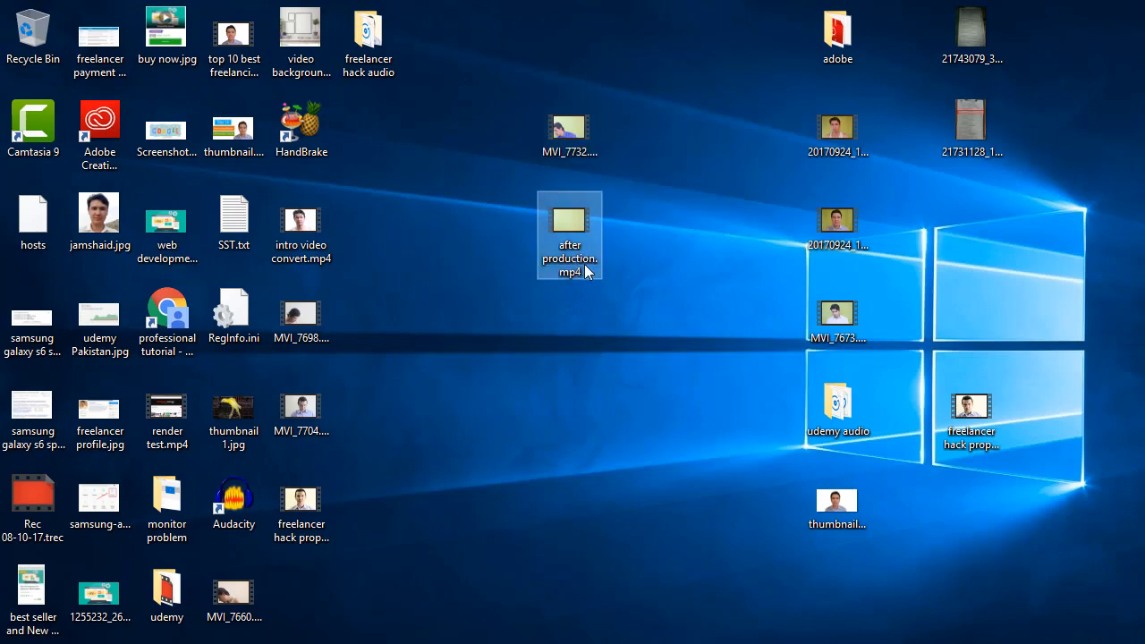
mouse_move(580, 217)
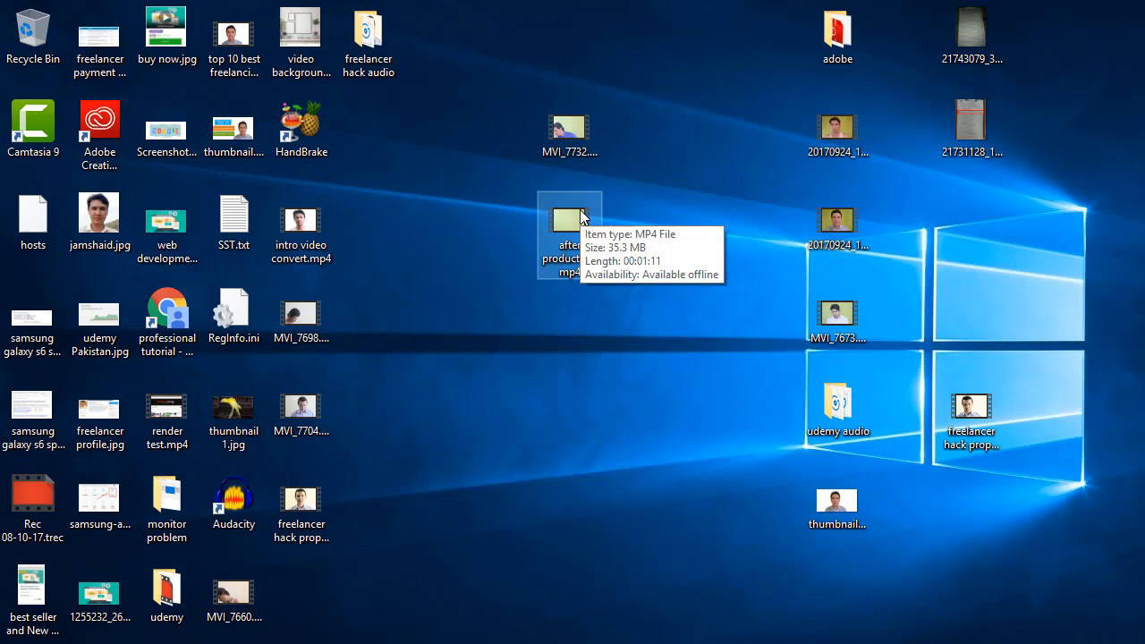
mouse_move(464, 220)
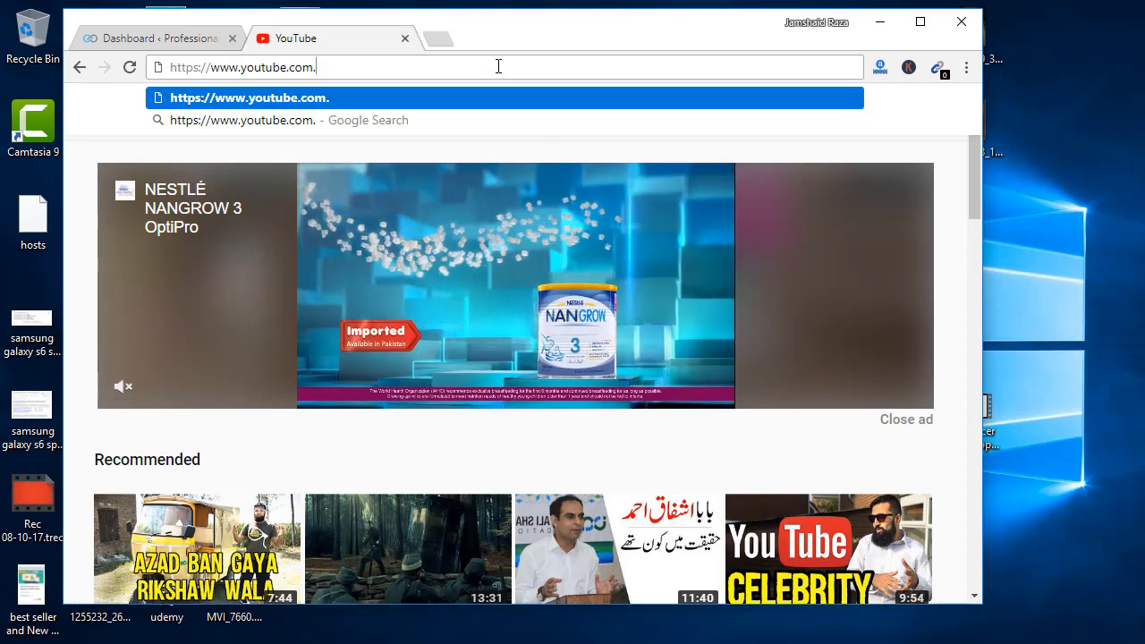
Step: Go to youtube.com/c/professionaltutorial and scroll down to its uploads
text(/c)
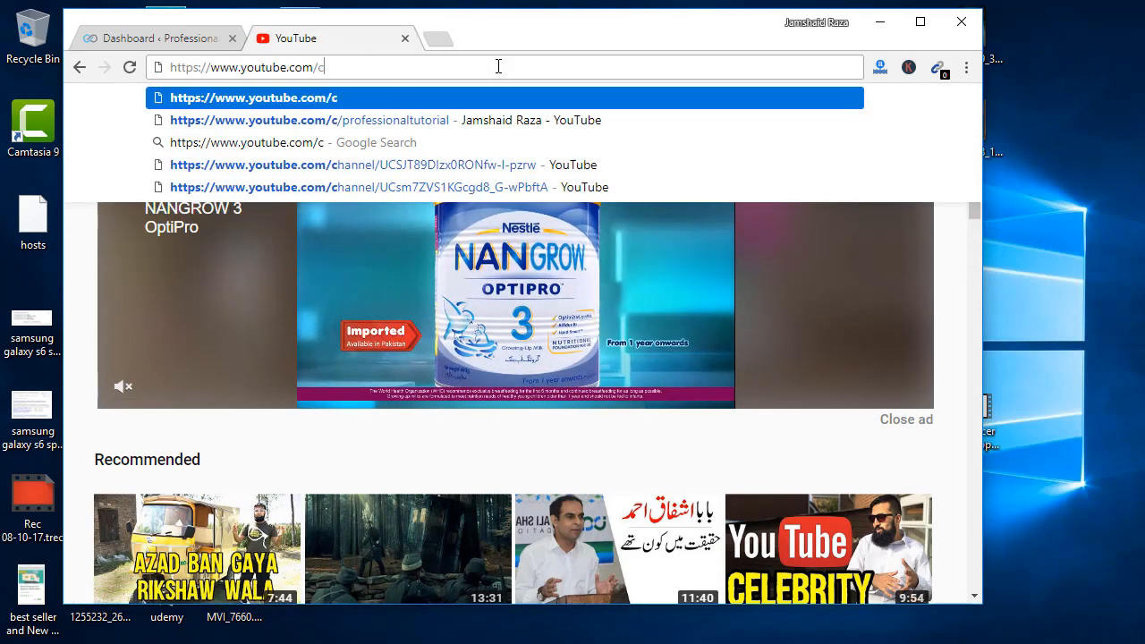
text(/)
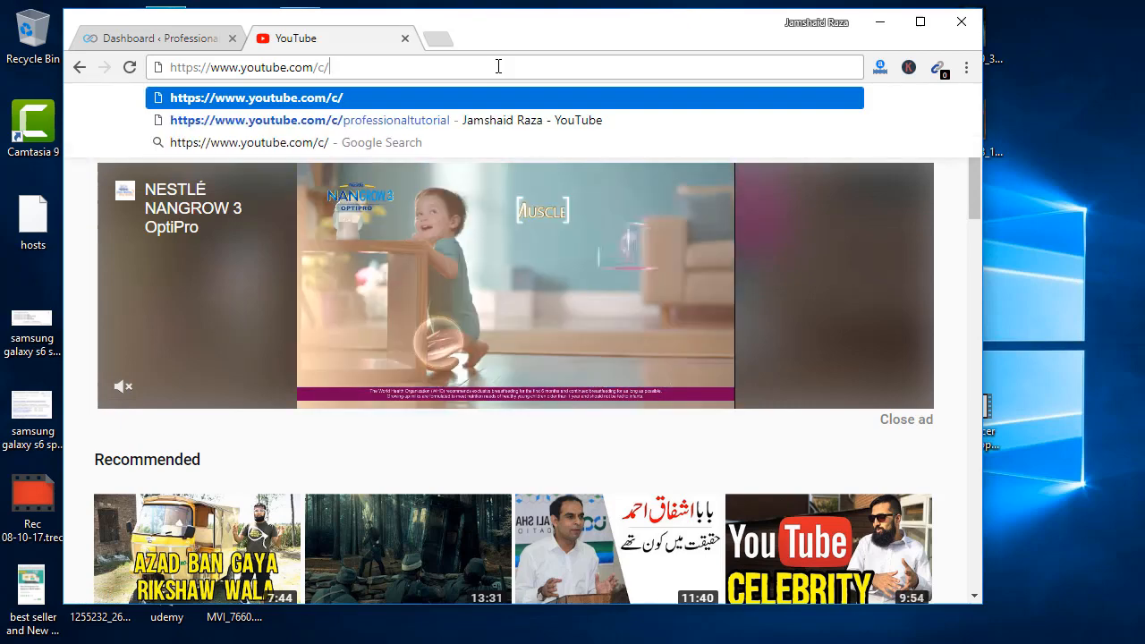
text(professionaltutorial)
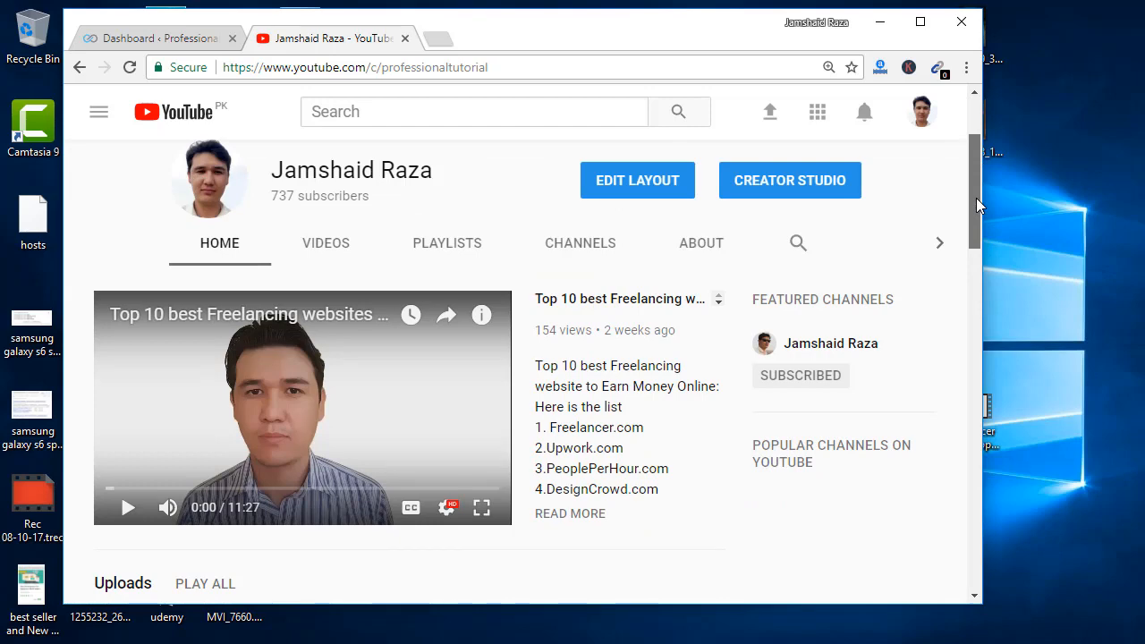
scroll(down, 3)
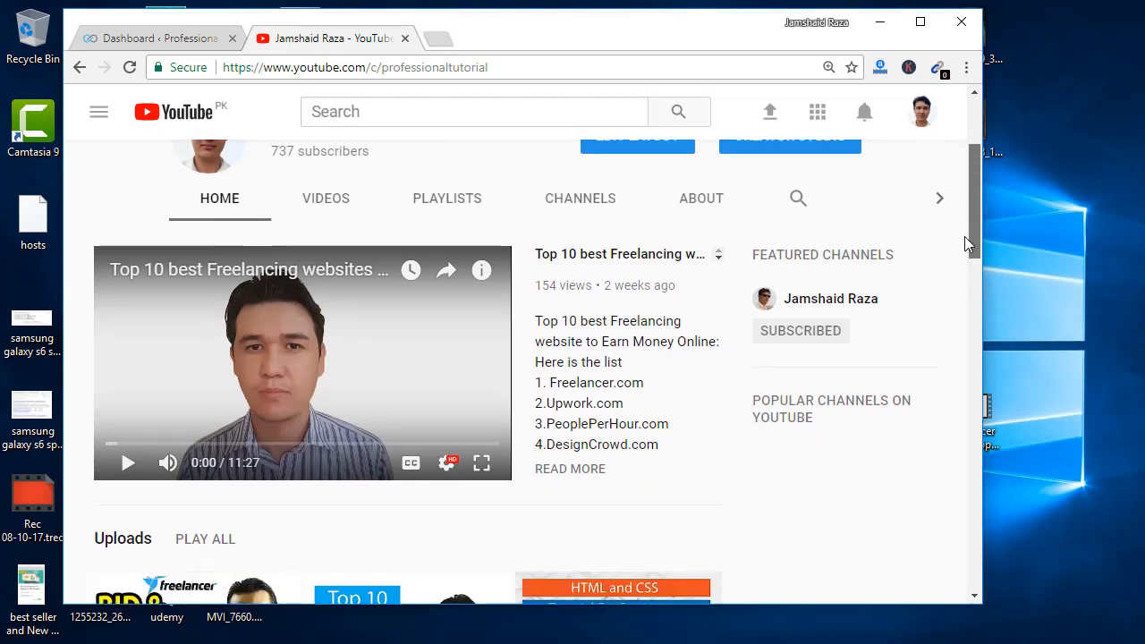
scroll(down, 3)
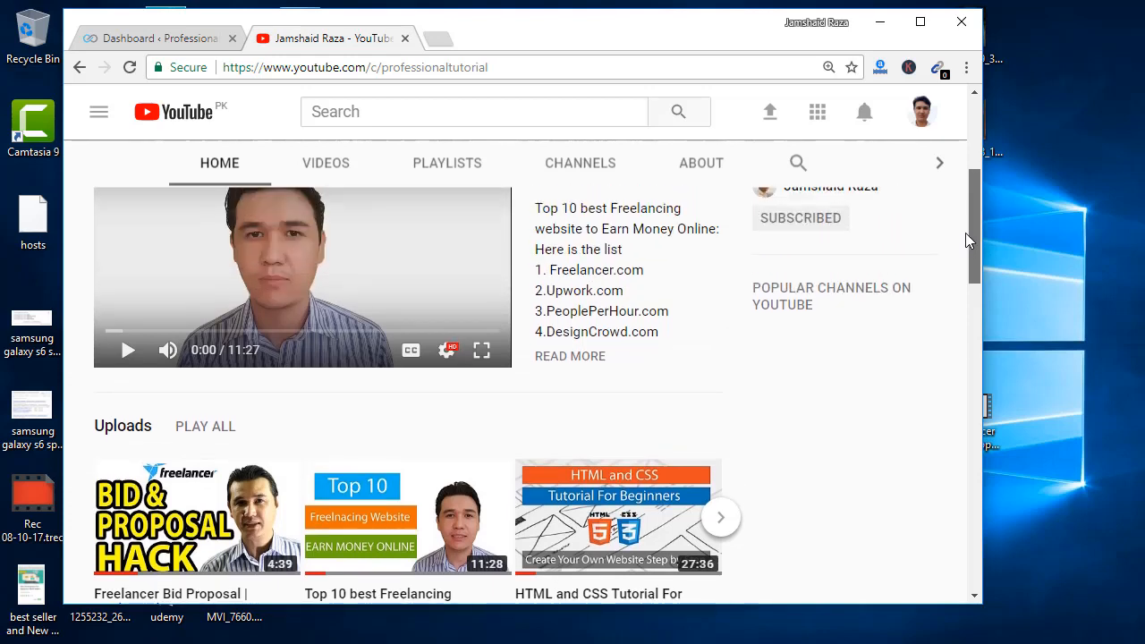
scroll(down, 3)
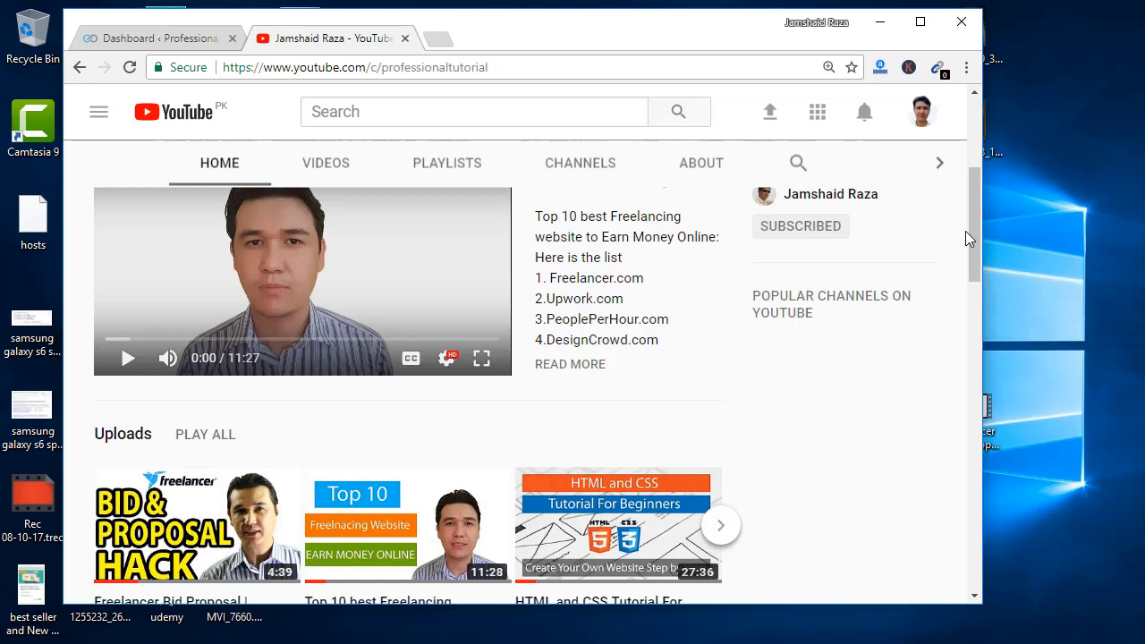
mouse_move(994, 189)
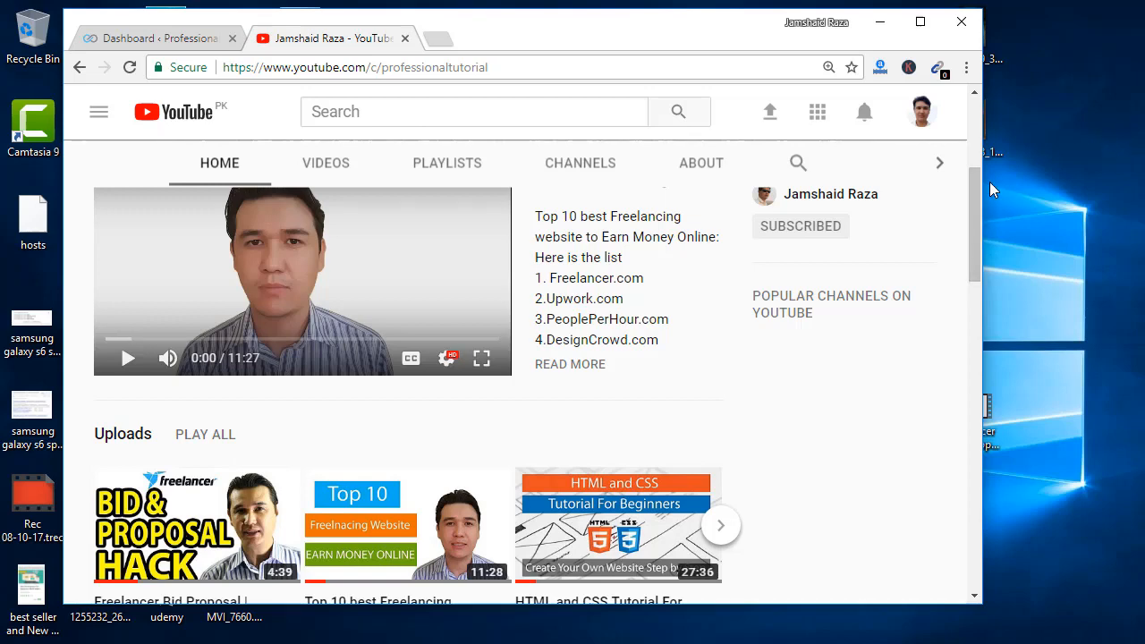